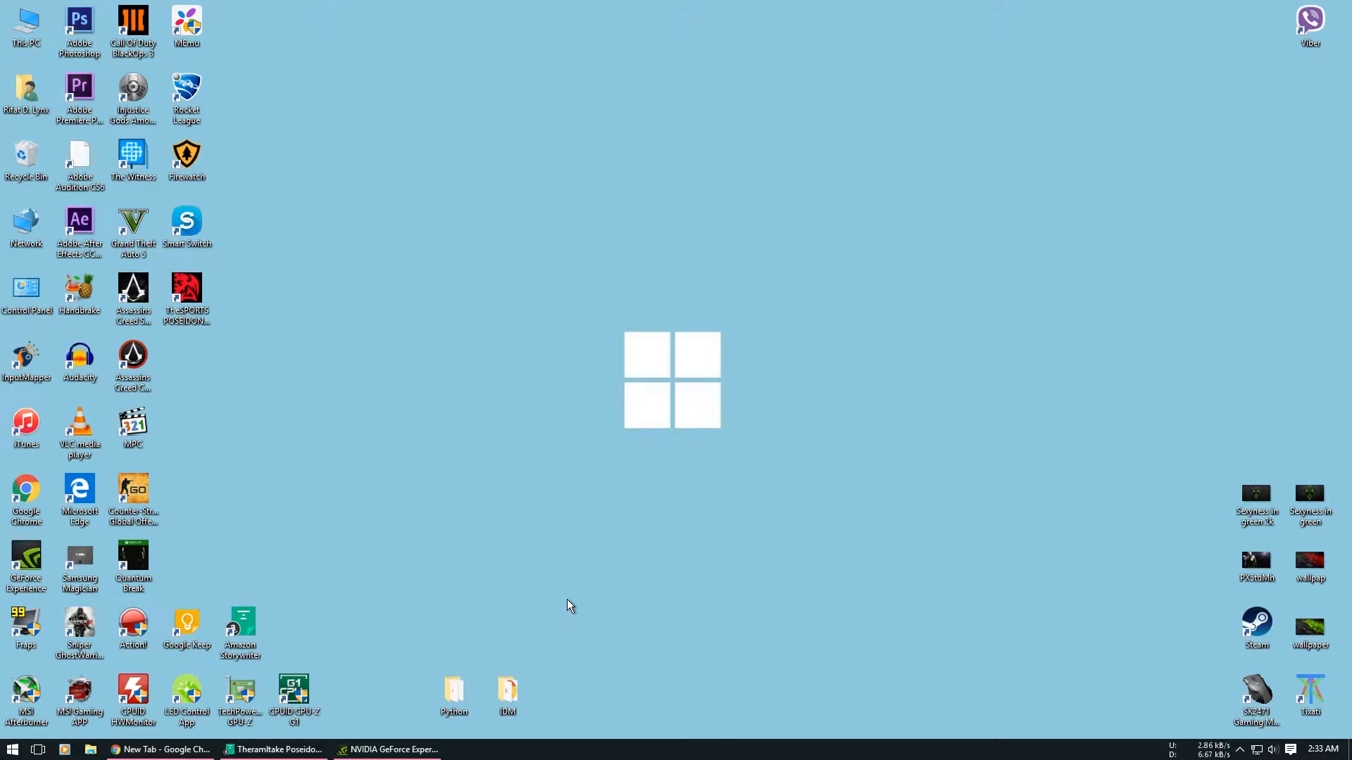
Step: Search the web for 'thermalrake poseidon z' and request the gaming software download from the Tt eSPORTS product page
click(159, 749)
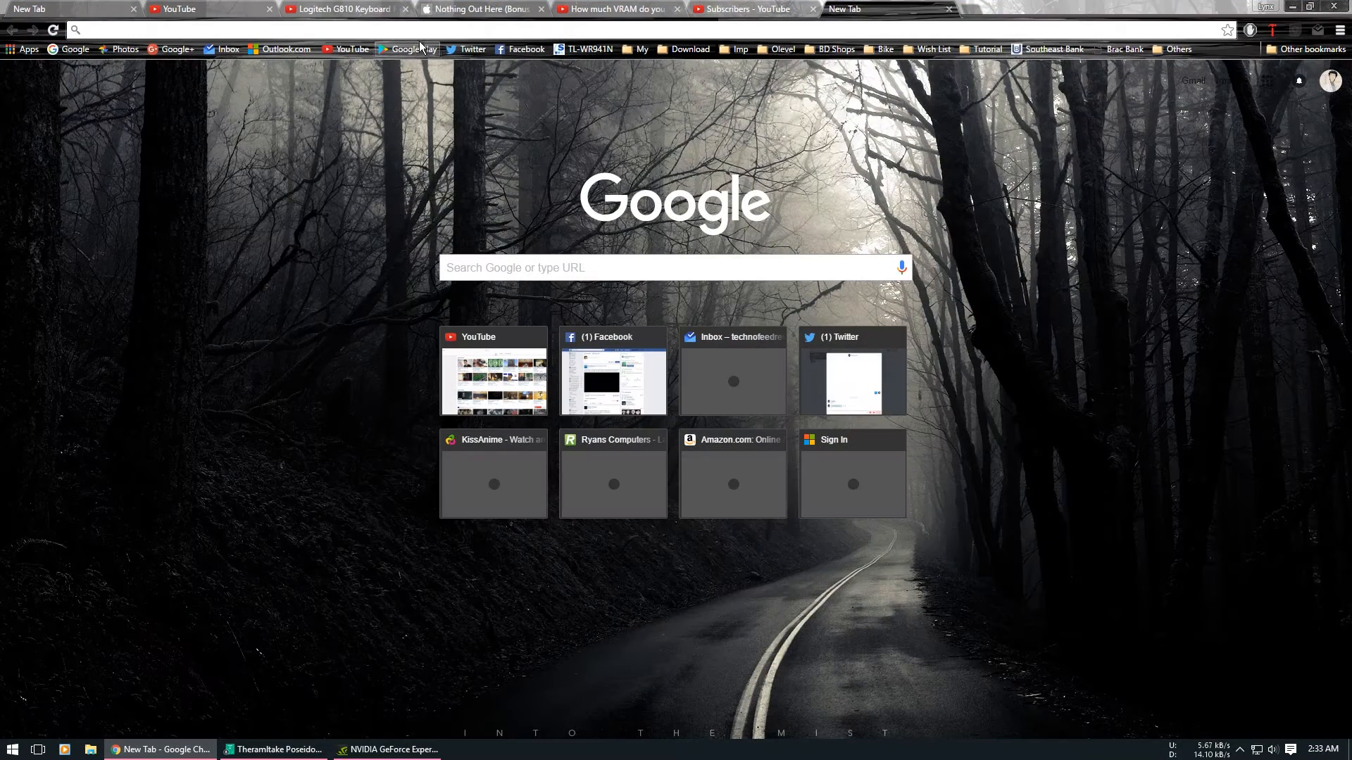
text(thermalrake poseidon z)
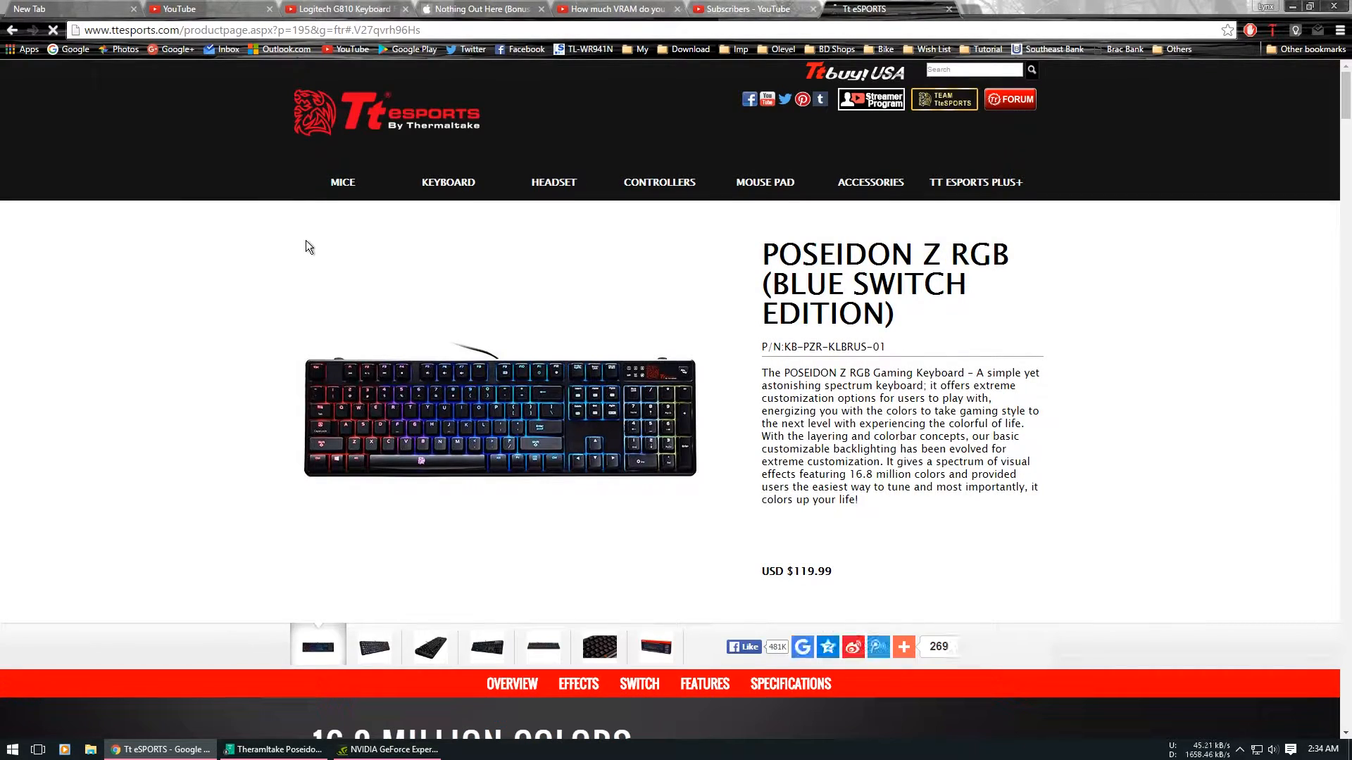
scroll(down, 3)
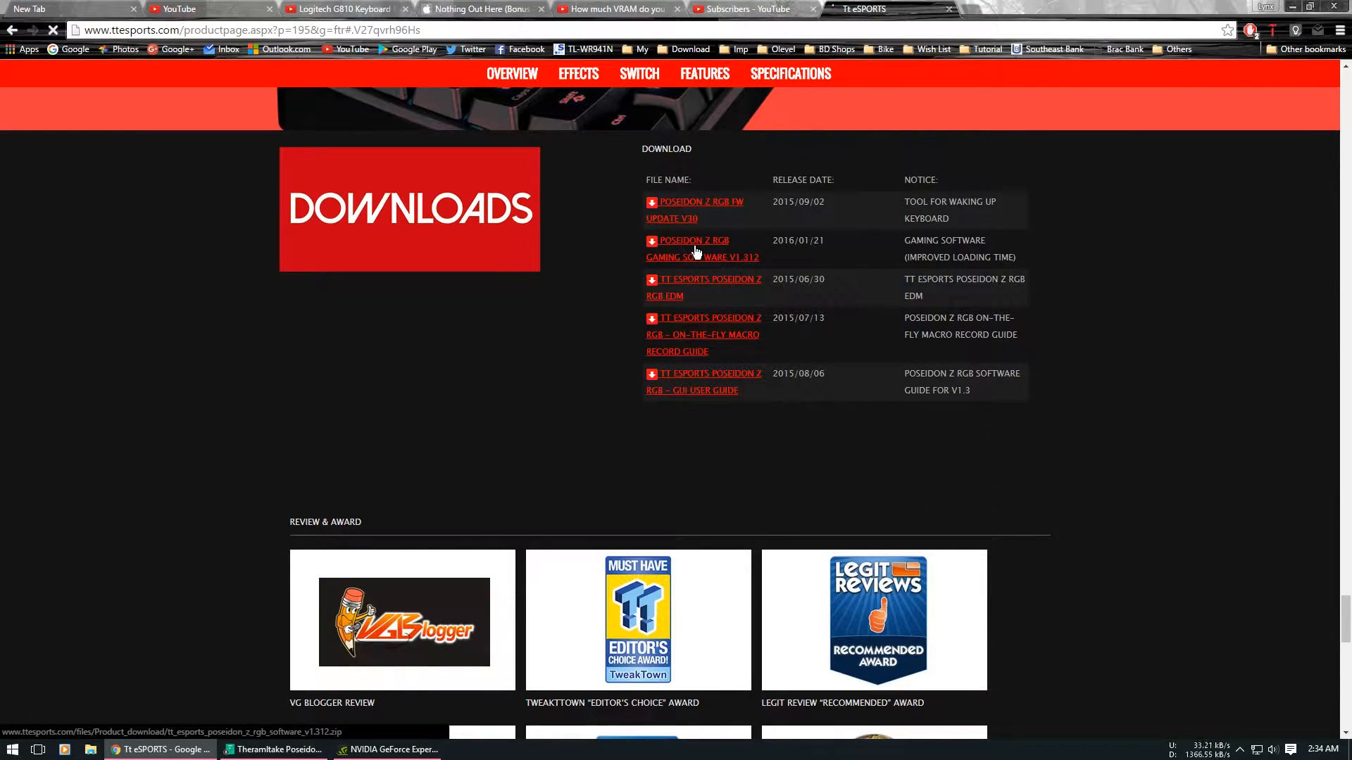
click(700, 247)
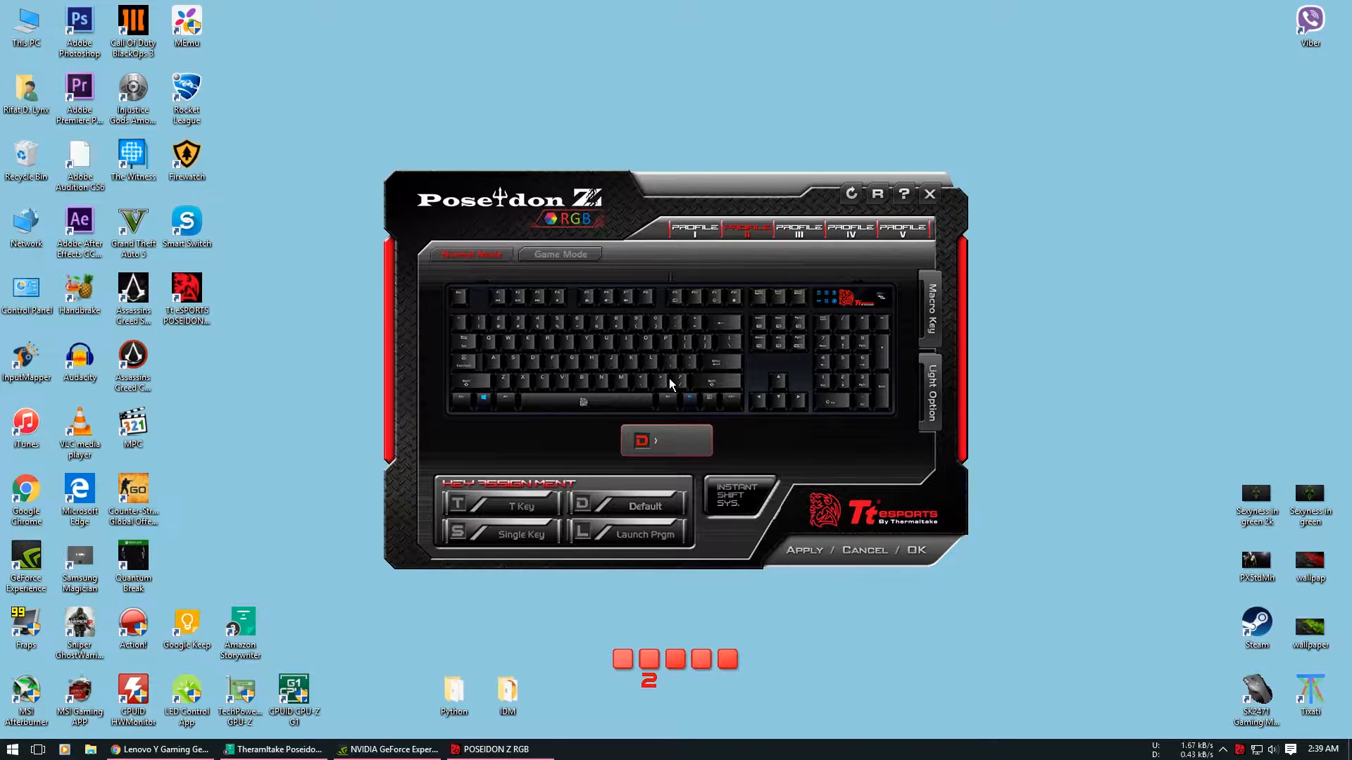
mouse_move(694, 231)
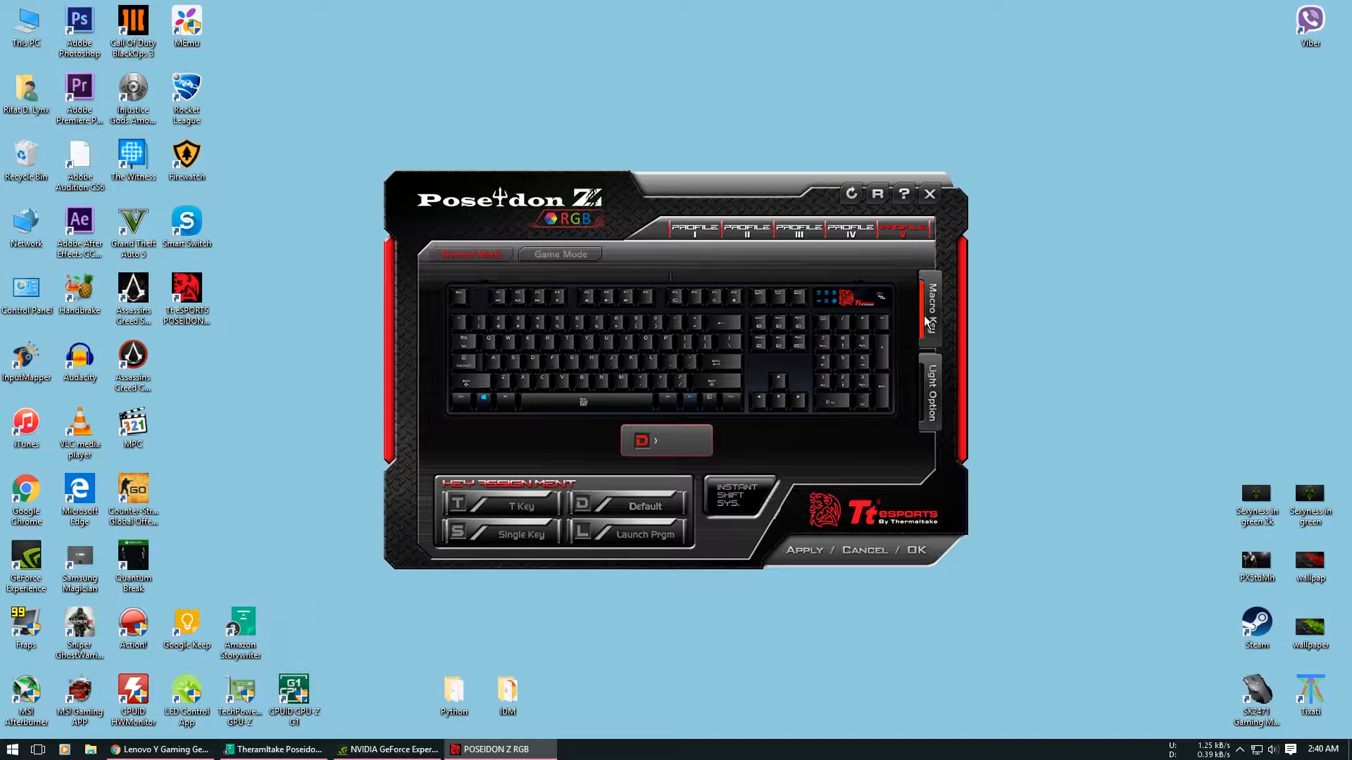
Step: Record the H-E-L-L-O-S keystrokes into the hellos macro and save it
click(928, 310)
text(hellos)
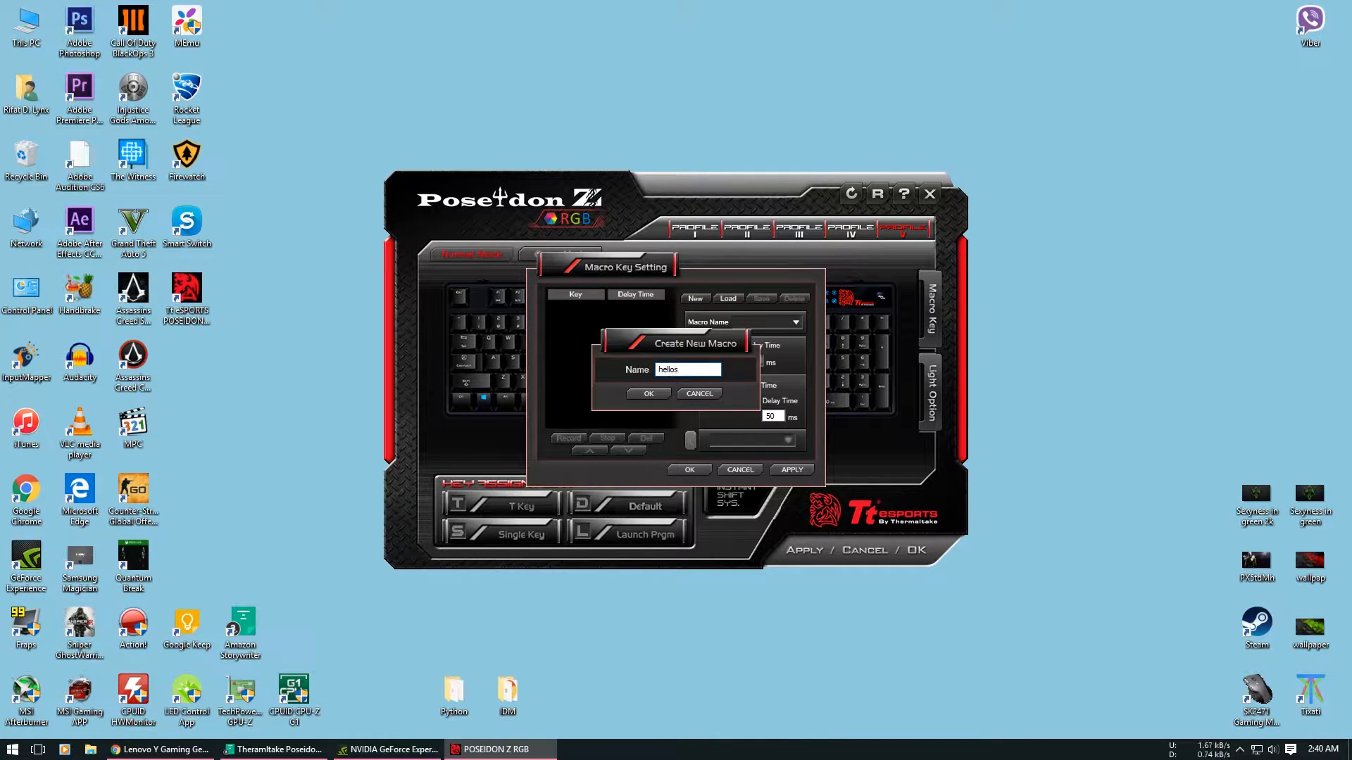
click(648, 393)
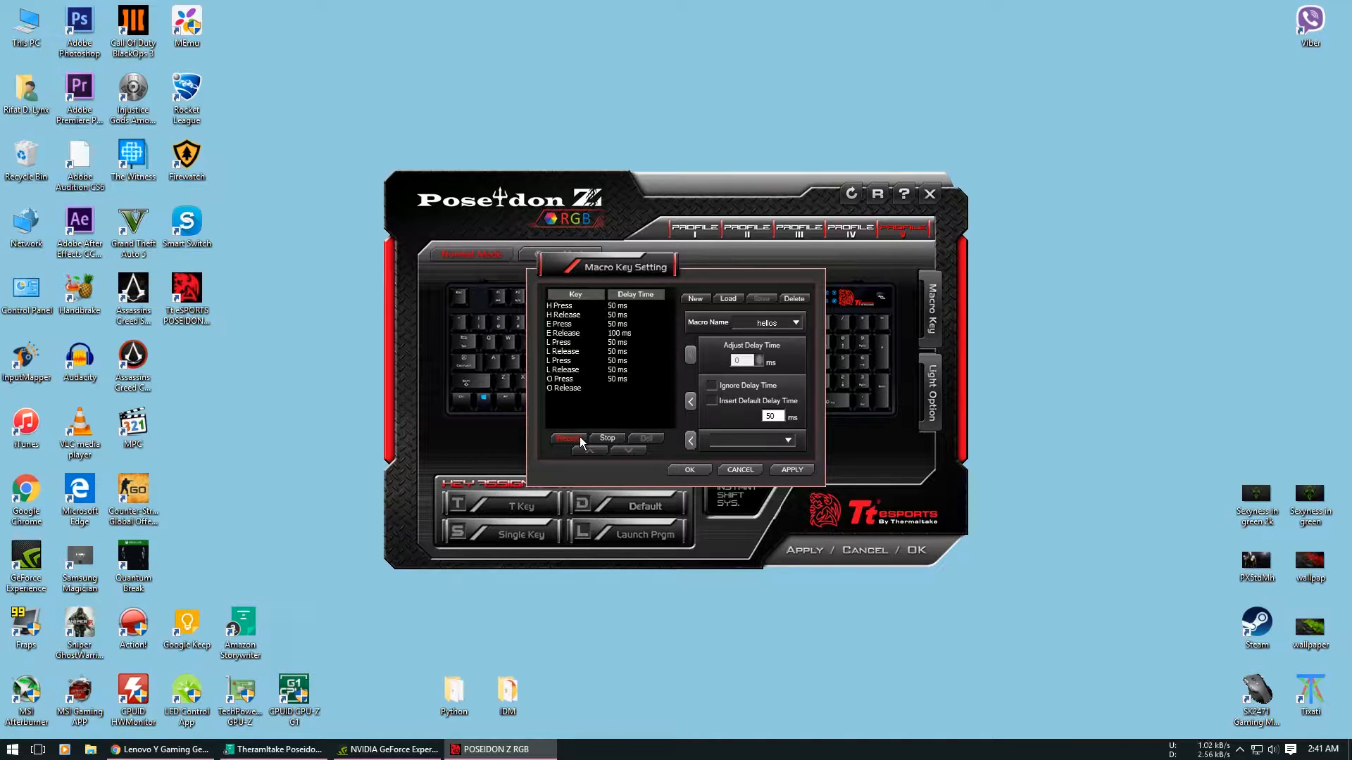
click(607, 438)
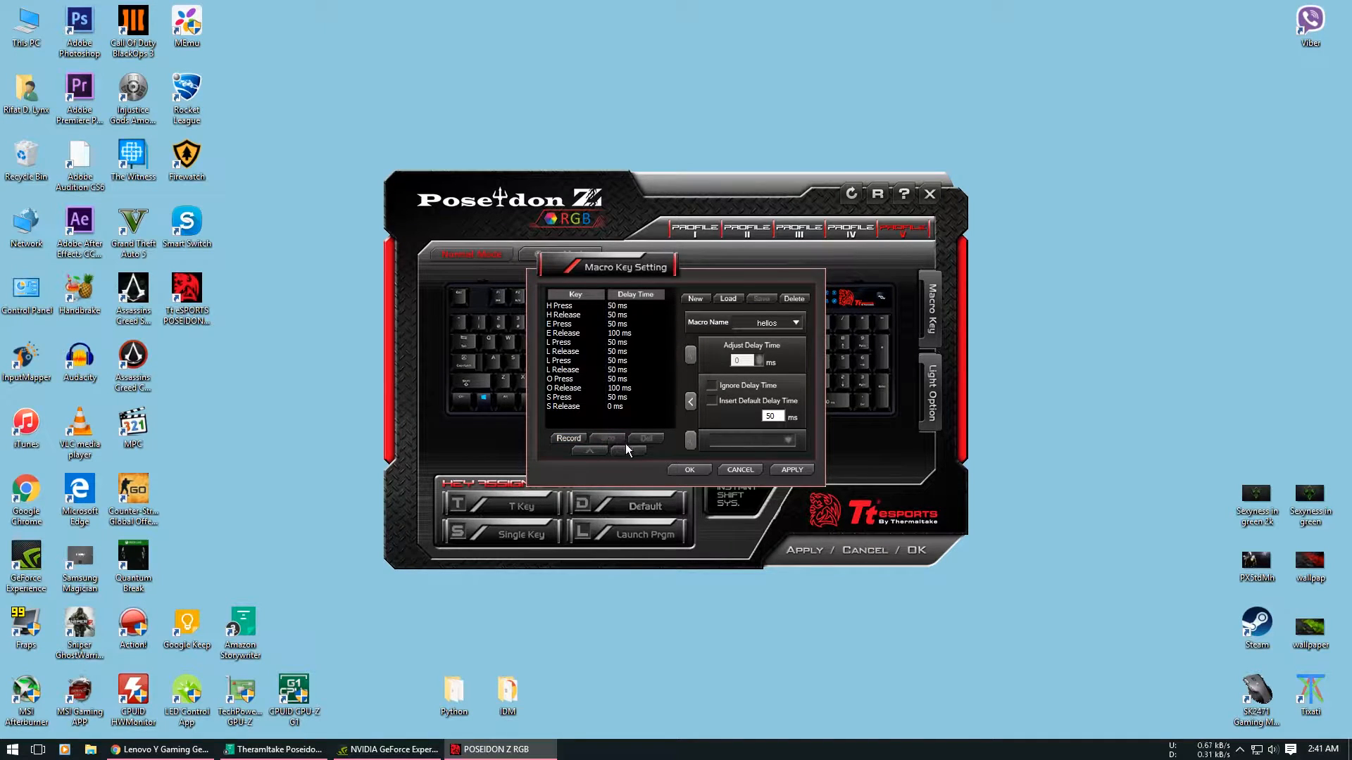
click(573, 350)
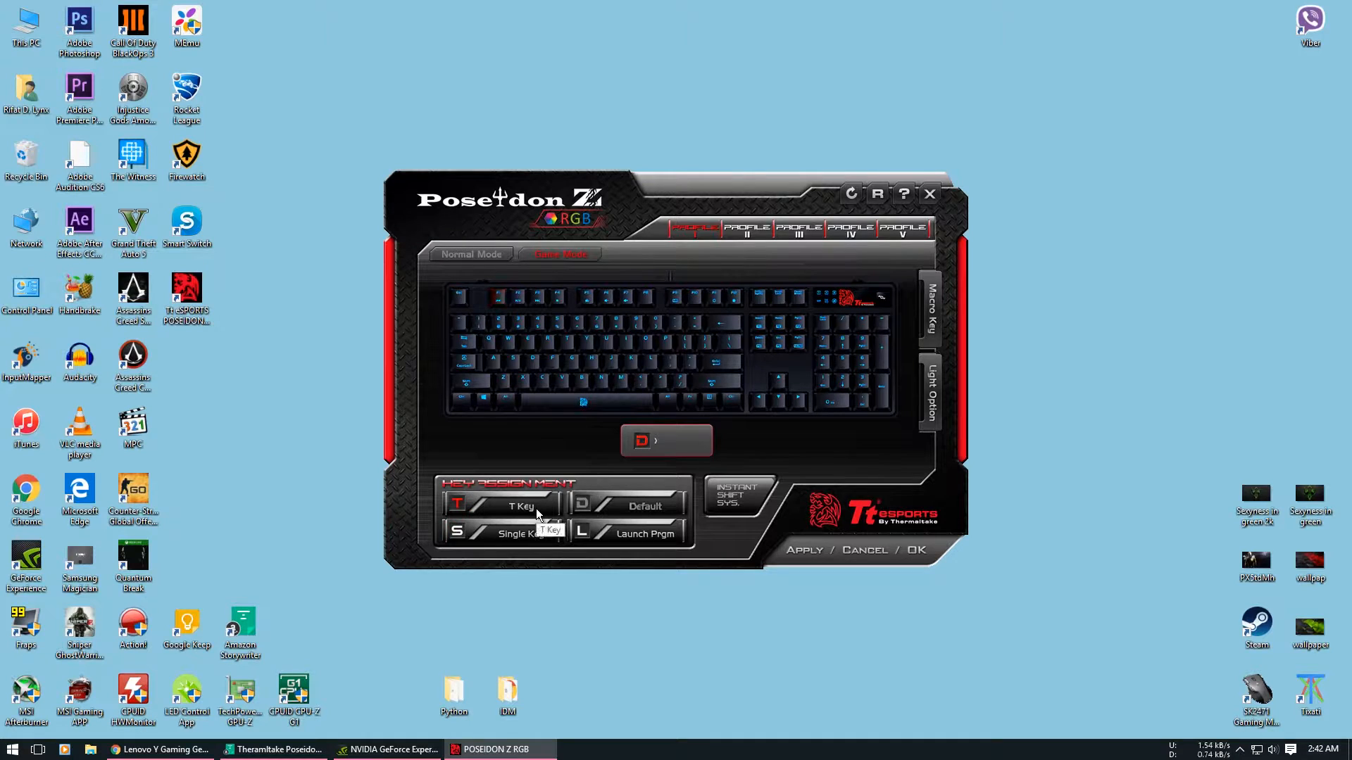
Step: Assign the hellos macro to the T key, set to play once
click(500, 506)
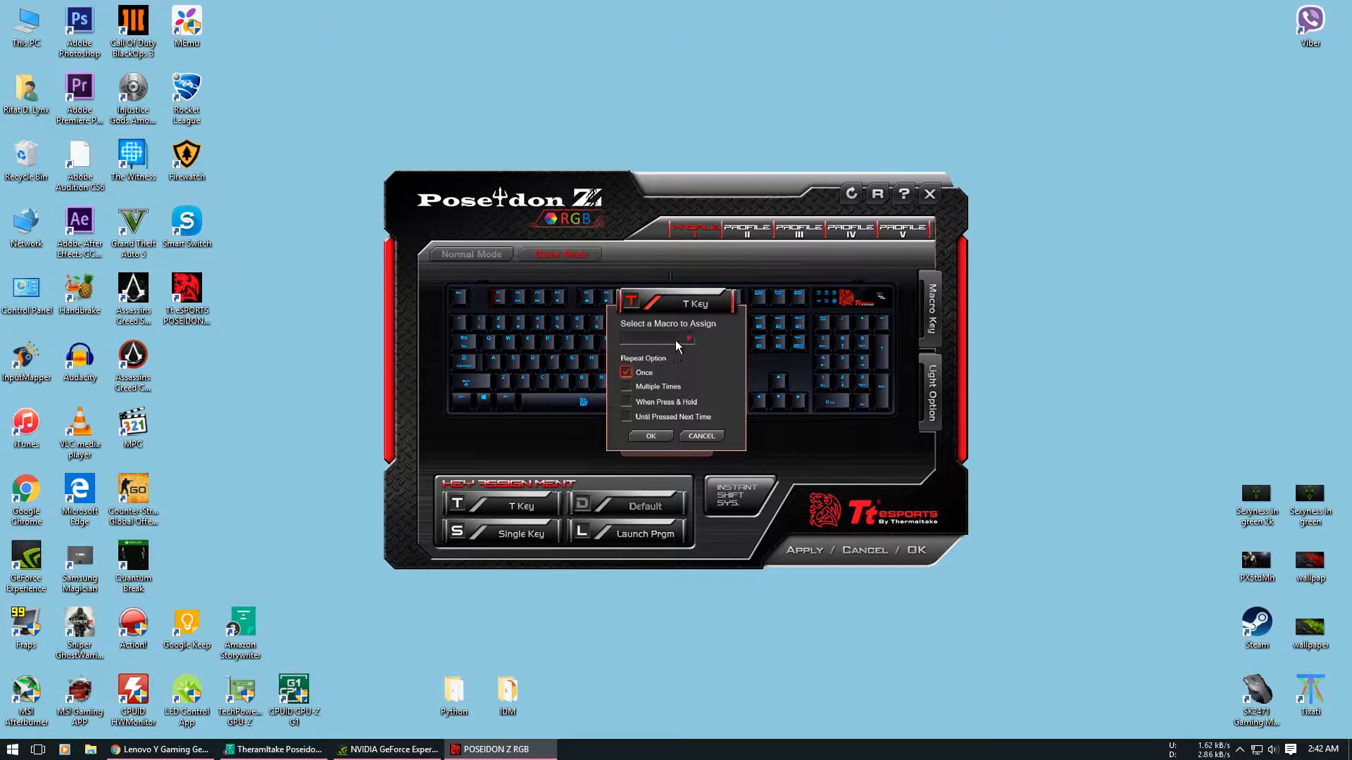
click(687, 339)
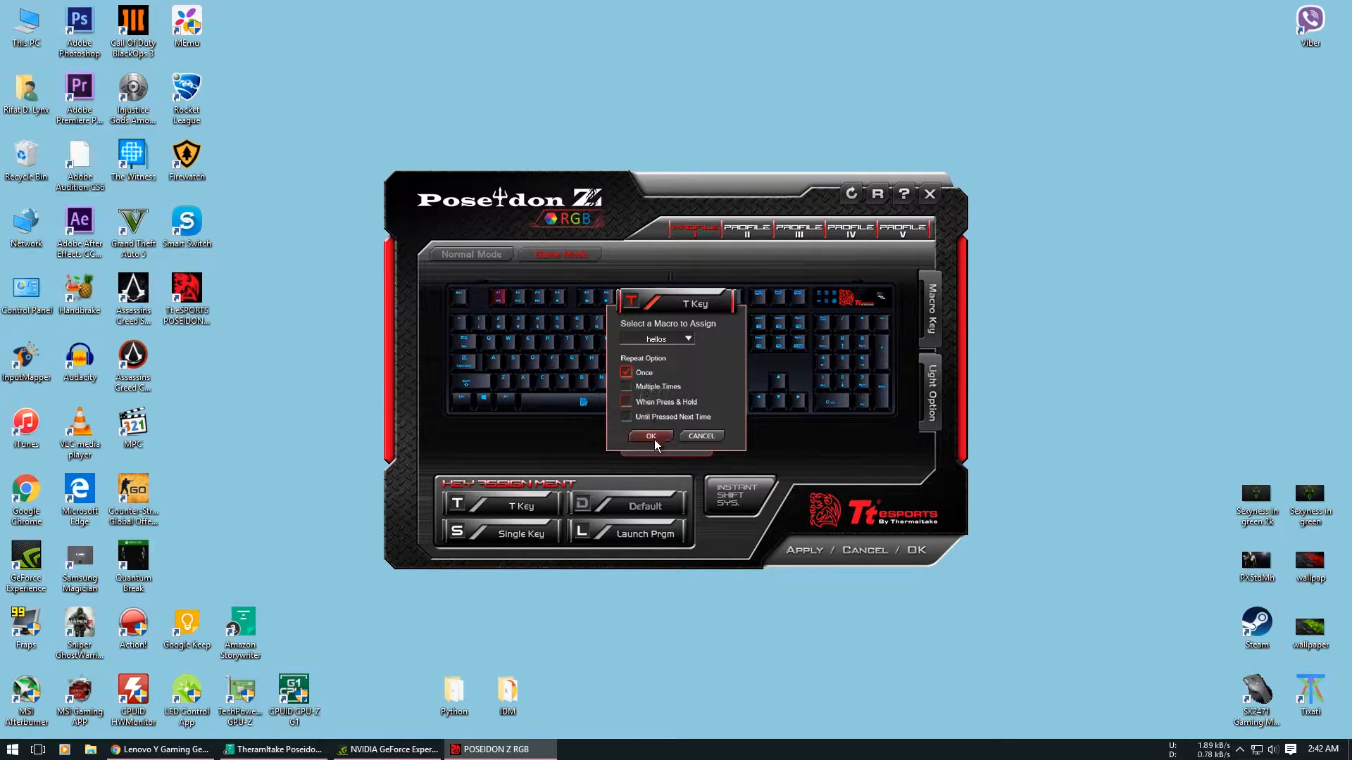
click(649, 435)
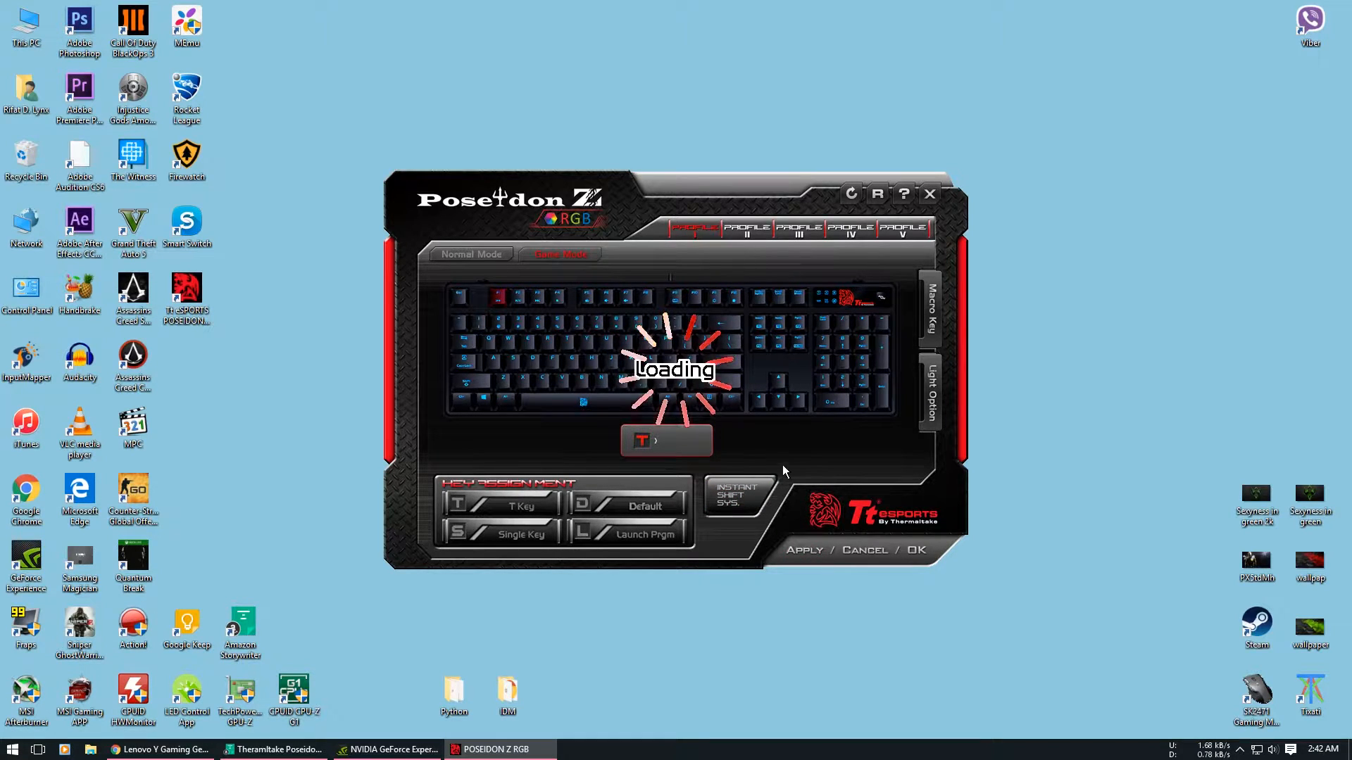
Step: Create a new text document on the desktop and test the macro's hellos output in Notepad
right_click(423, 389)
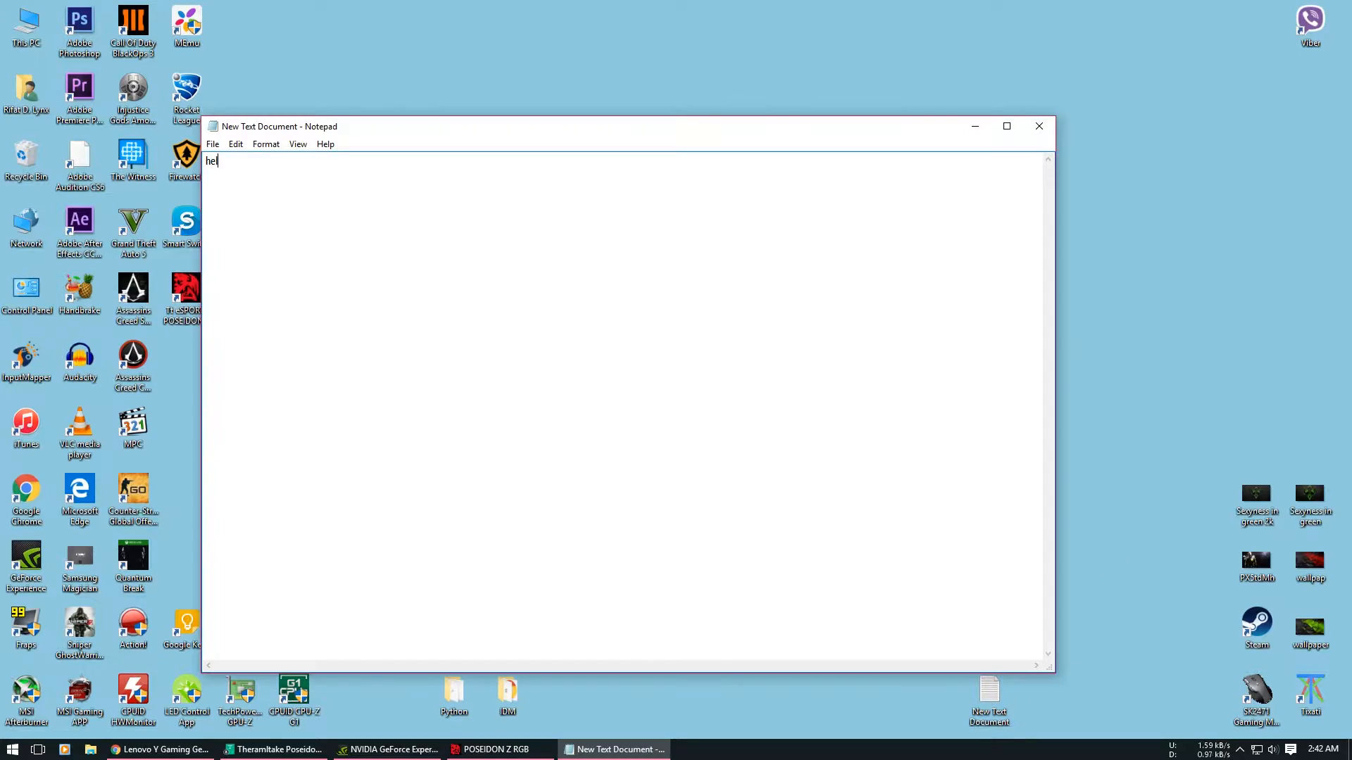
text(los)
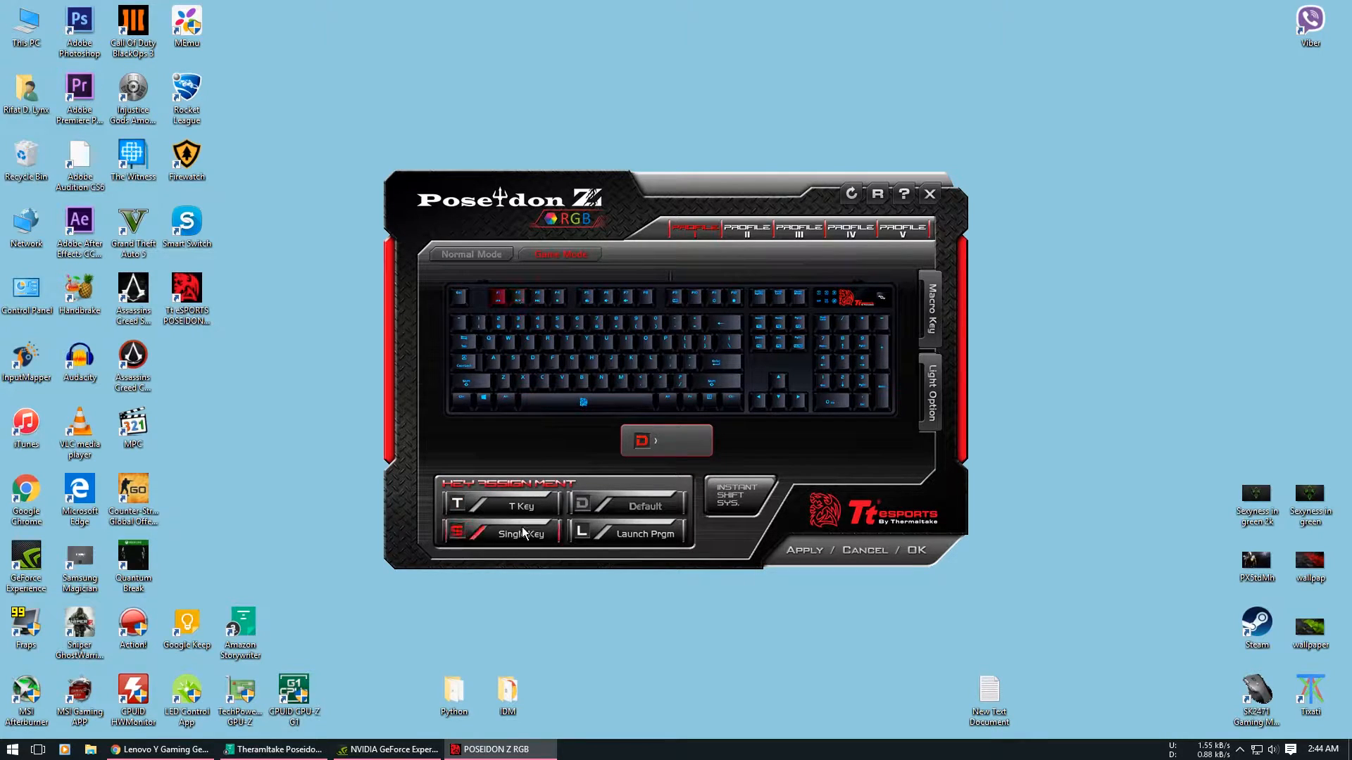
Step: Remap F2 to the single key 0 and test it typing zeros in Notepad
click(497, 534)
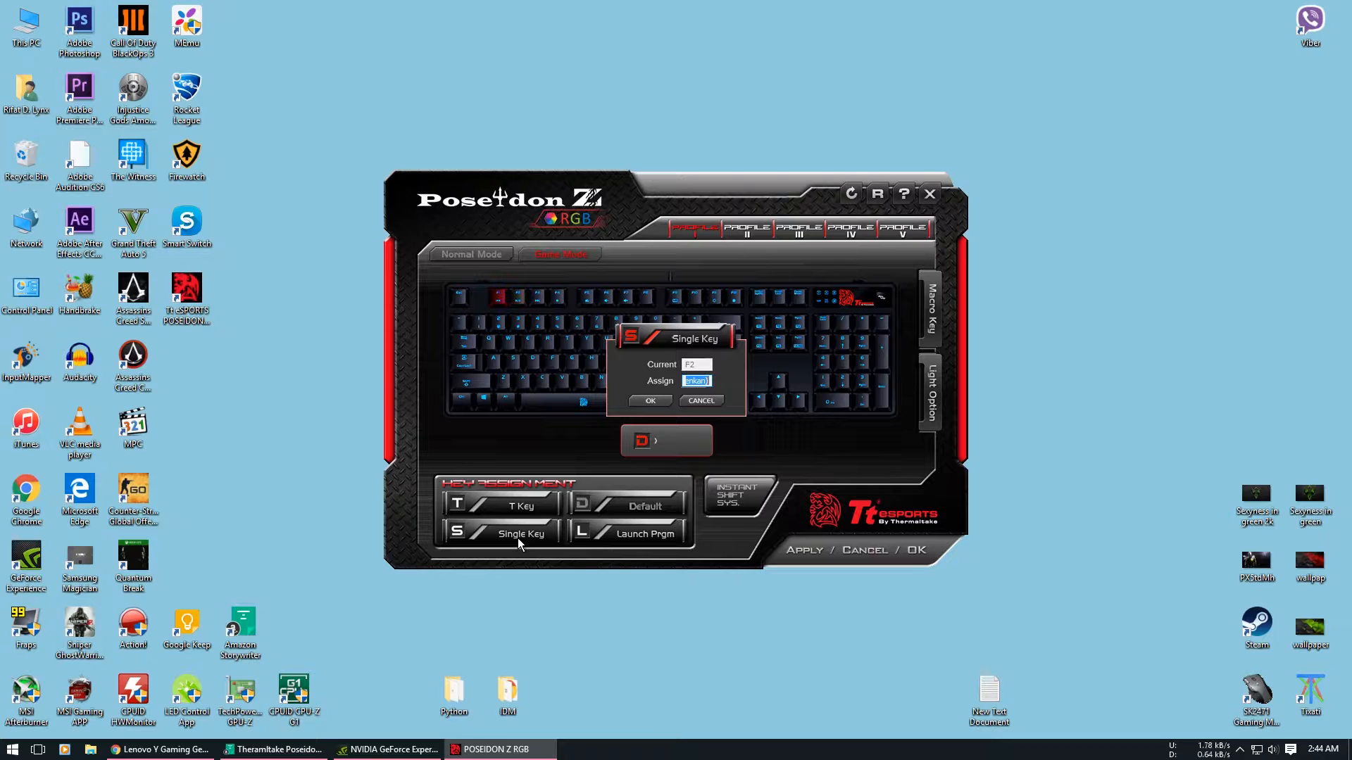
click(696, 382)
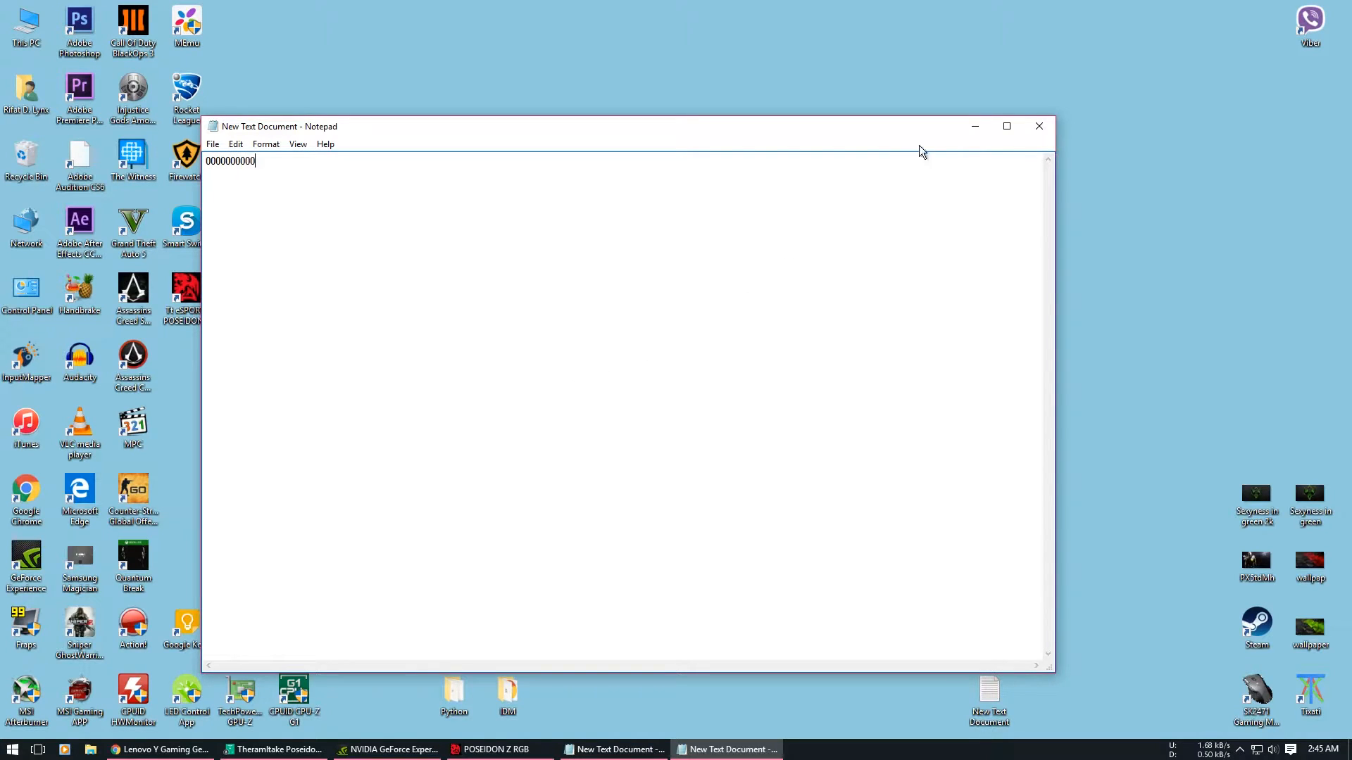
click(1039, 125)
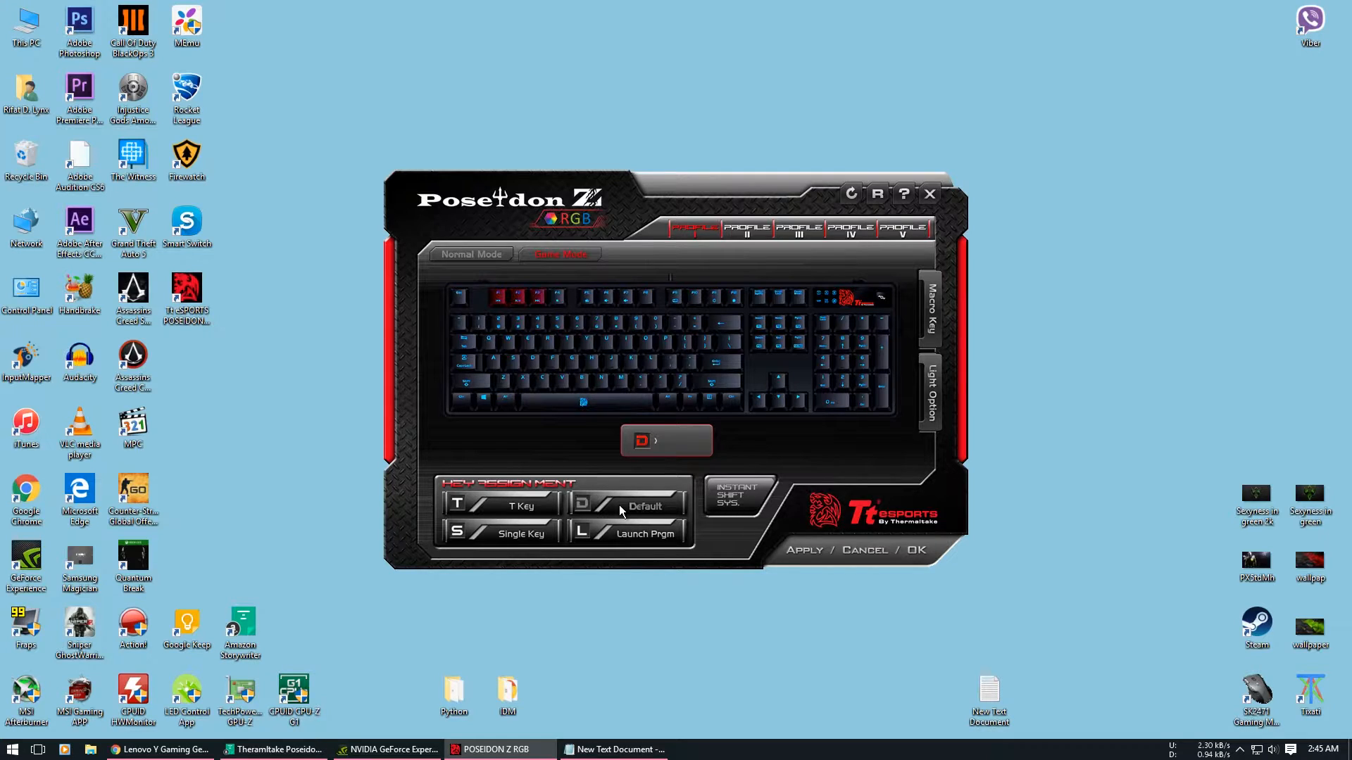
mouse_move(606, 474)
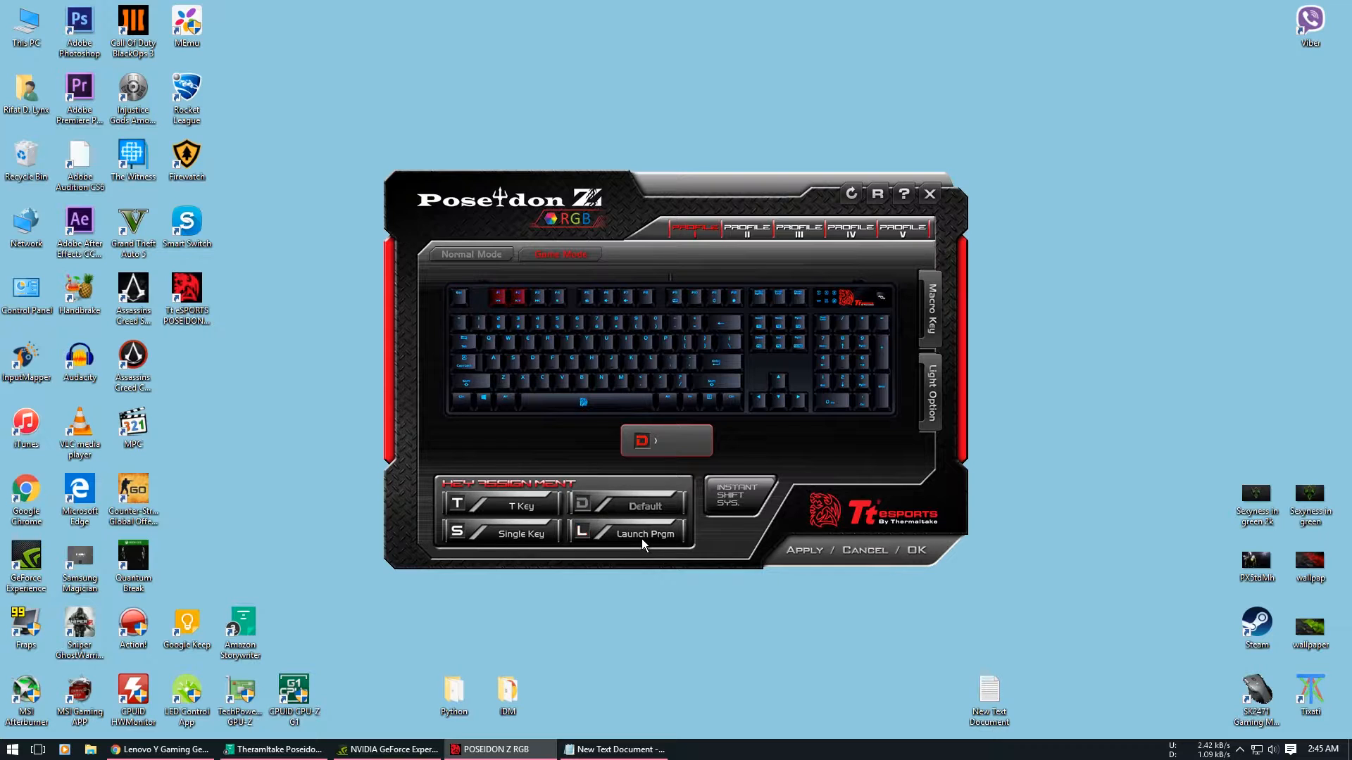
Step: Set a key to launch sublime_text.exe and apply the assignment
click(642, 535)
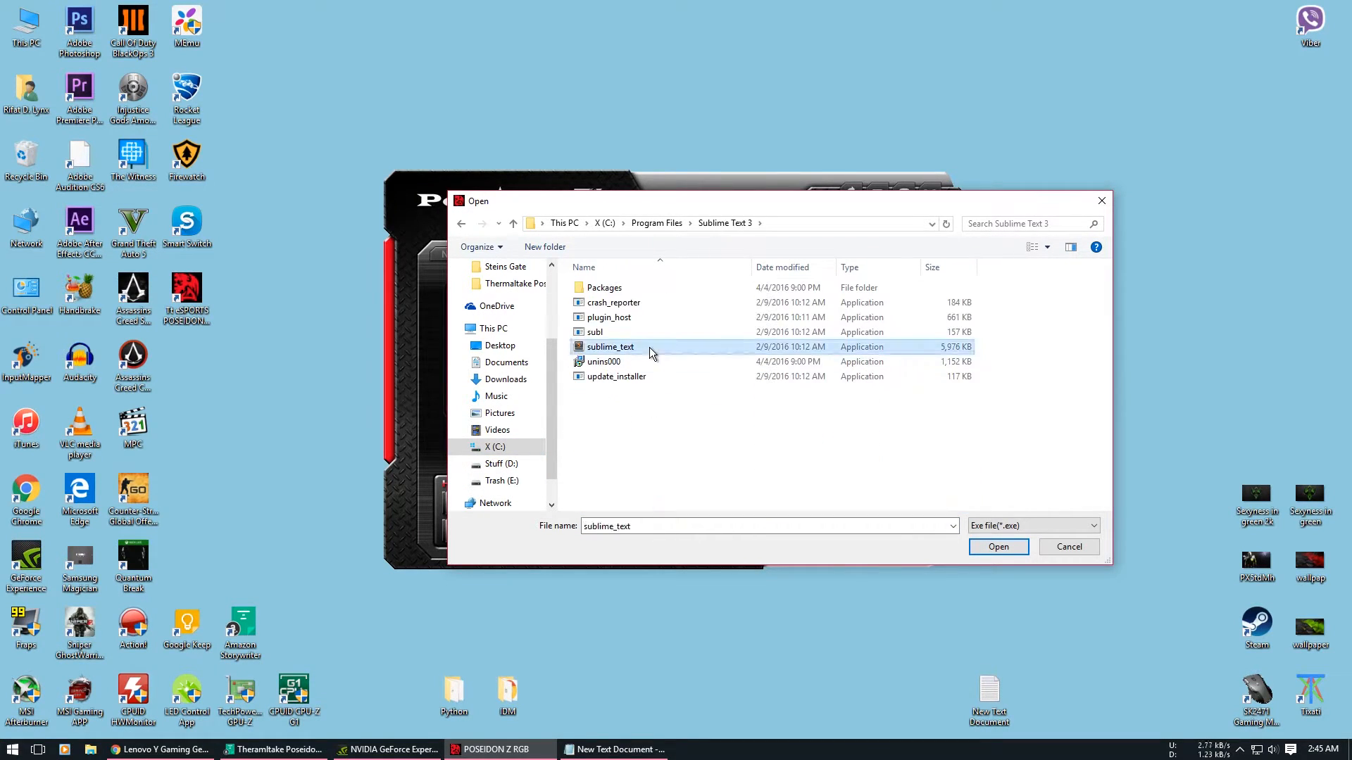
click(997, 546)
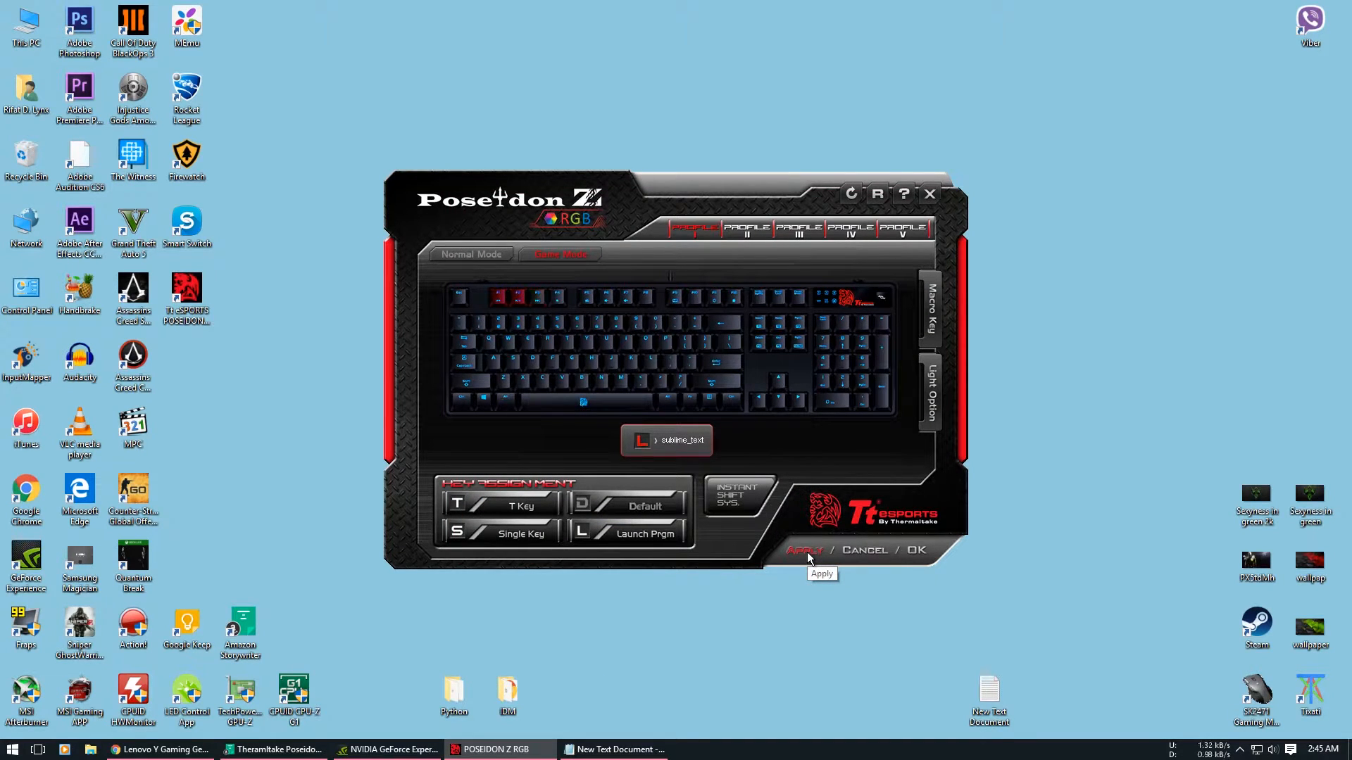
click(804, 551)
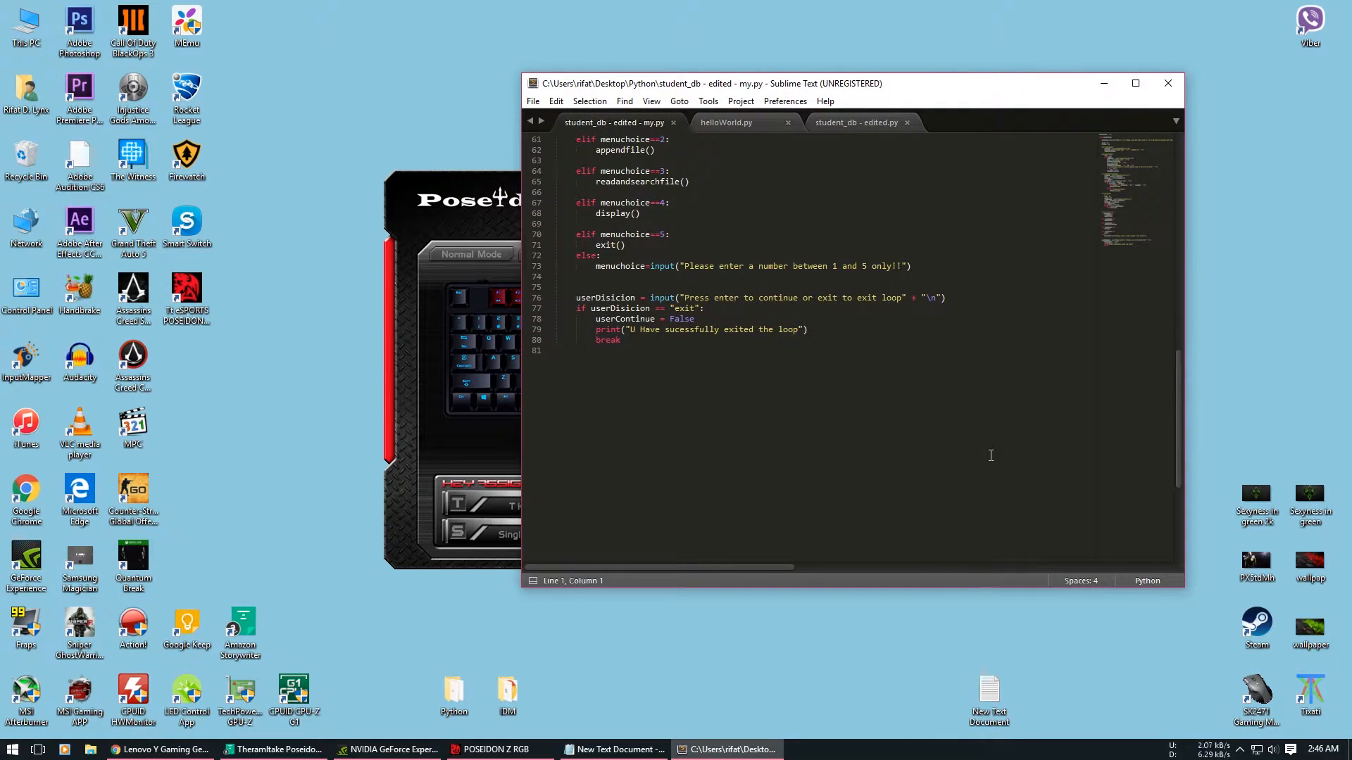
Step: Close Sublime Text and return to the keyboard software
click(494, 749)
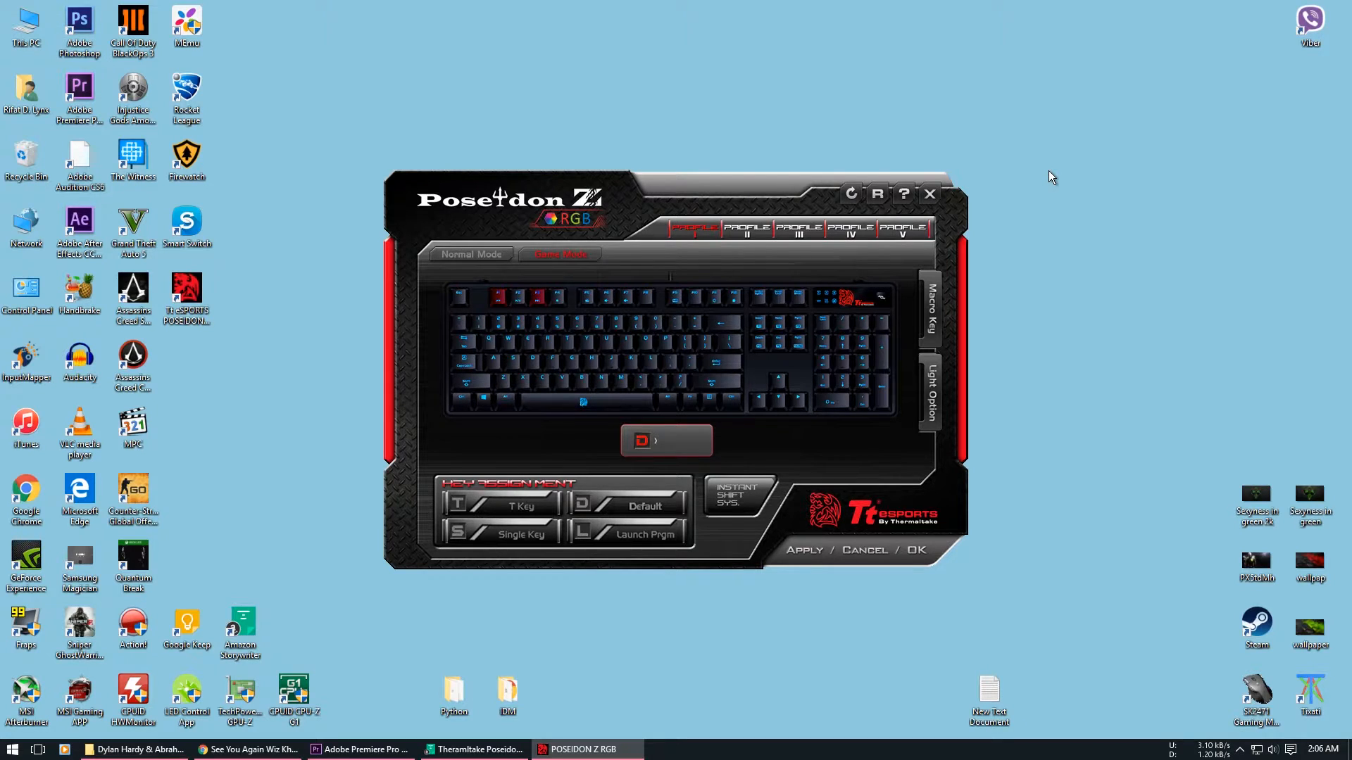
Step: In profile V, configure instant shift to switch to Profile I with Shift as the trigger
click(903, 231)
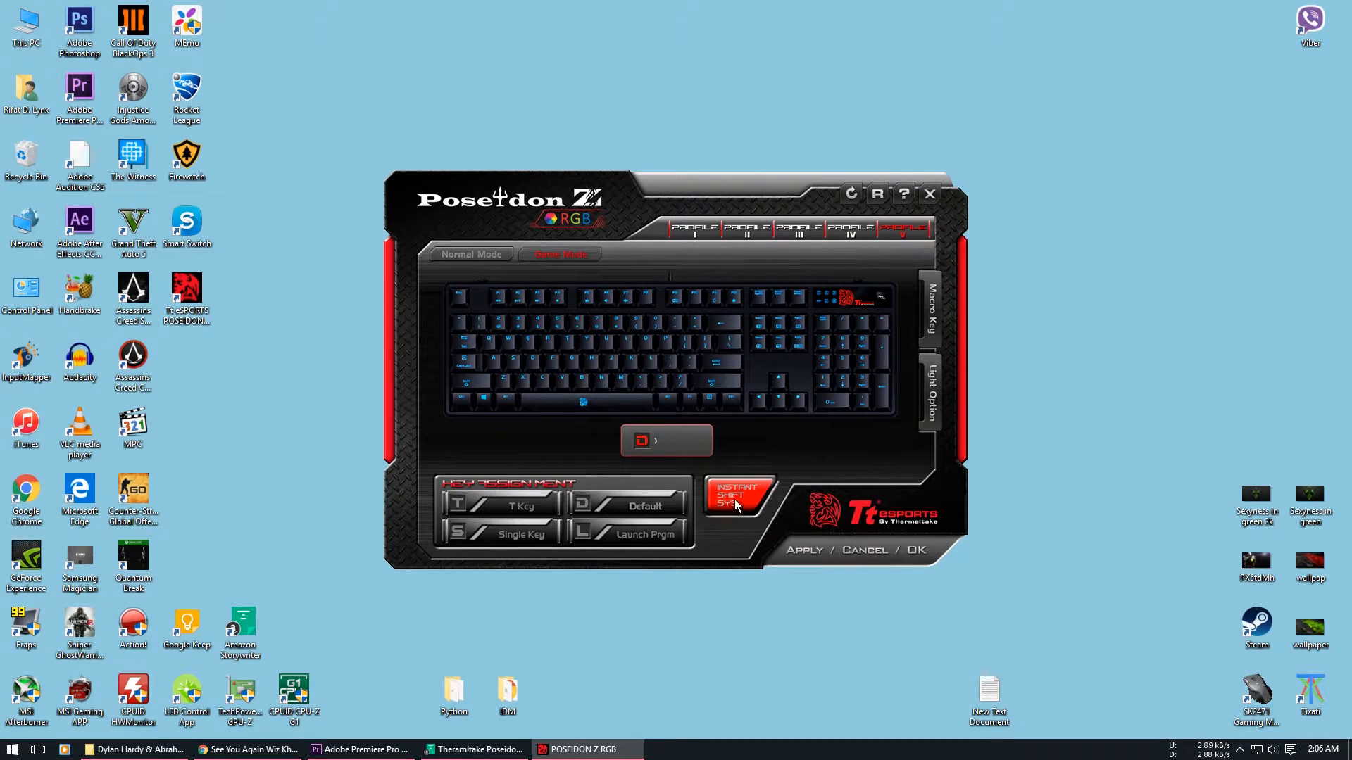
click(735, 498)
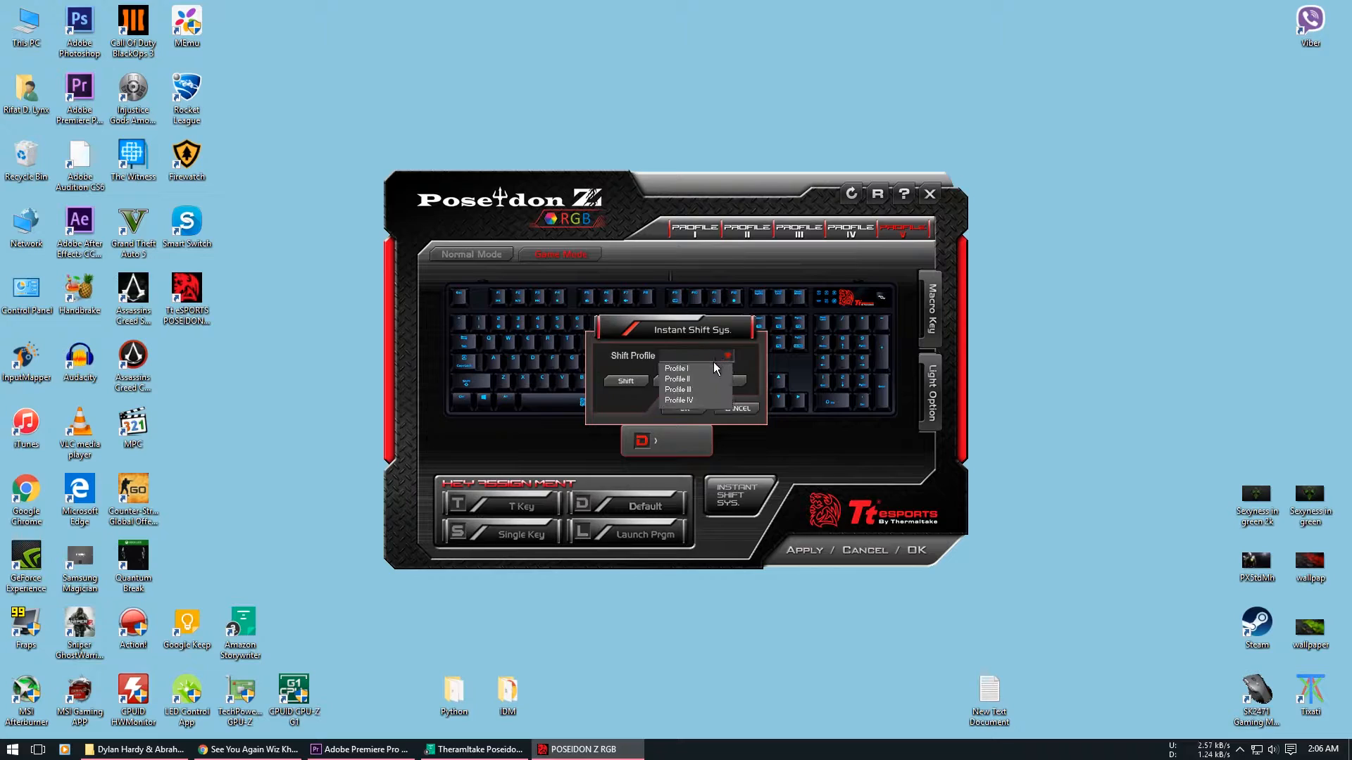
click(687, 367)
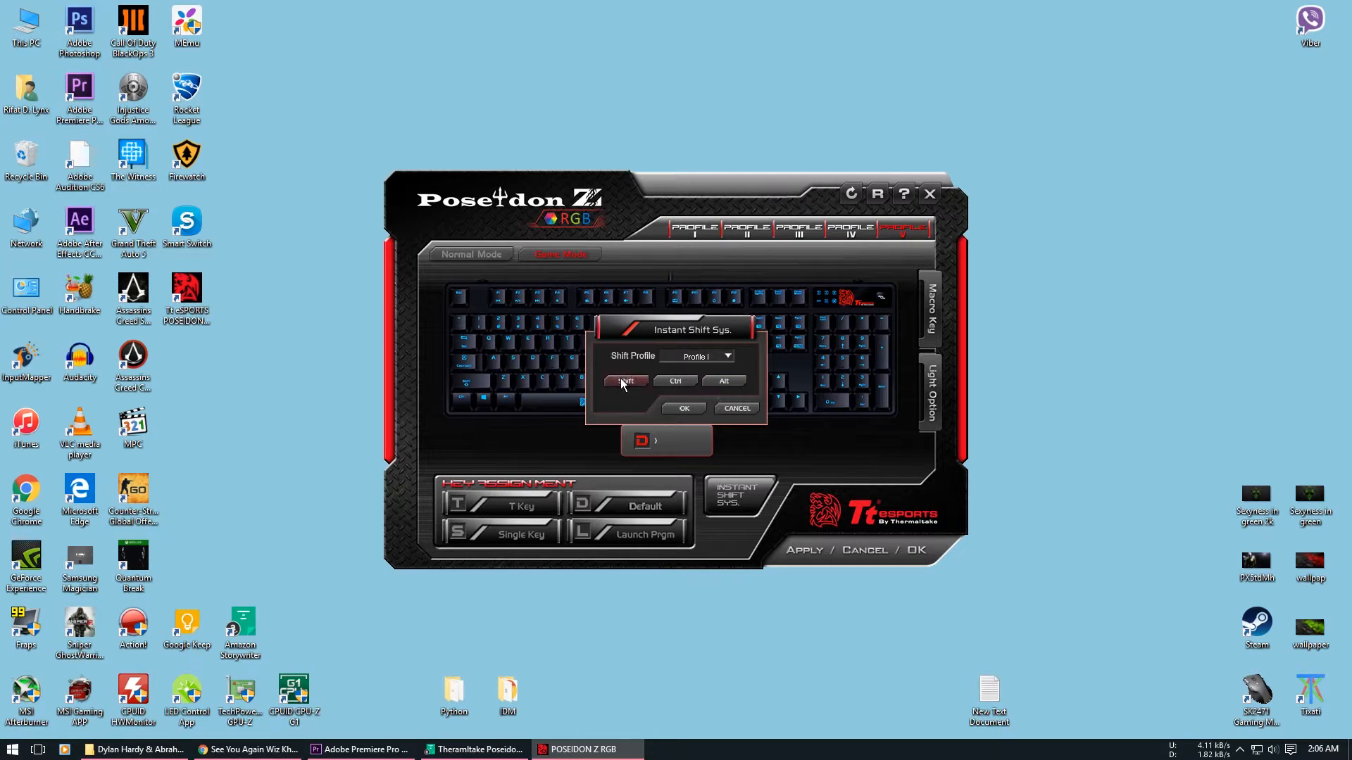
click(681, 409)
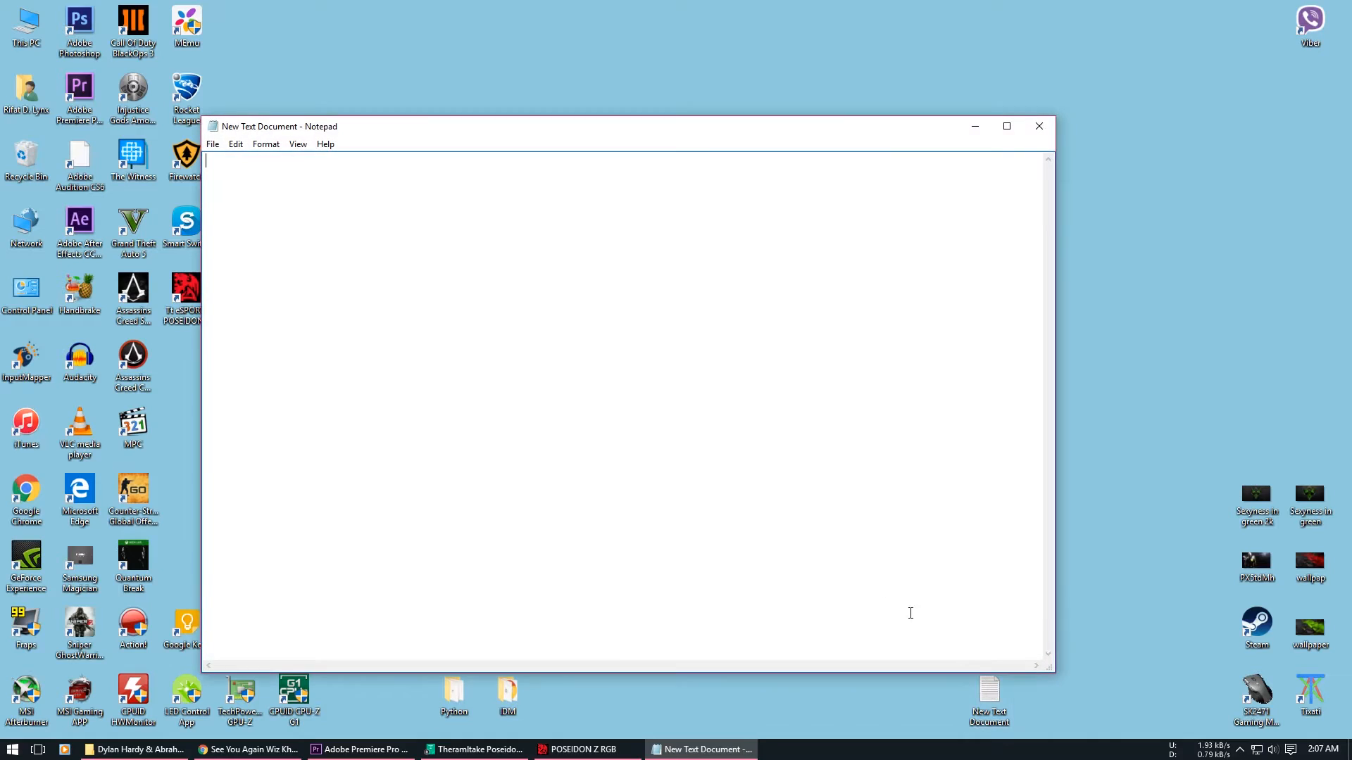
Step: Test instant shift by typing 'helos' in Notepad, then return to the keyboard software
text(helos)
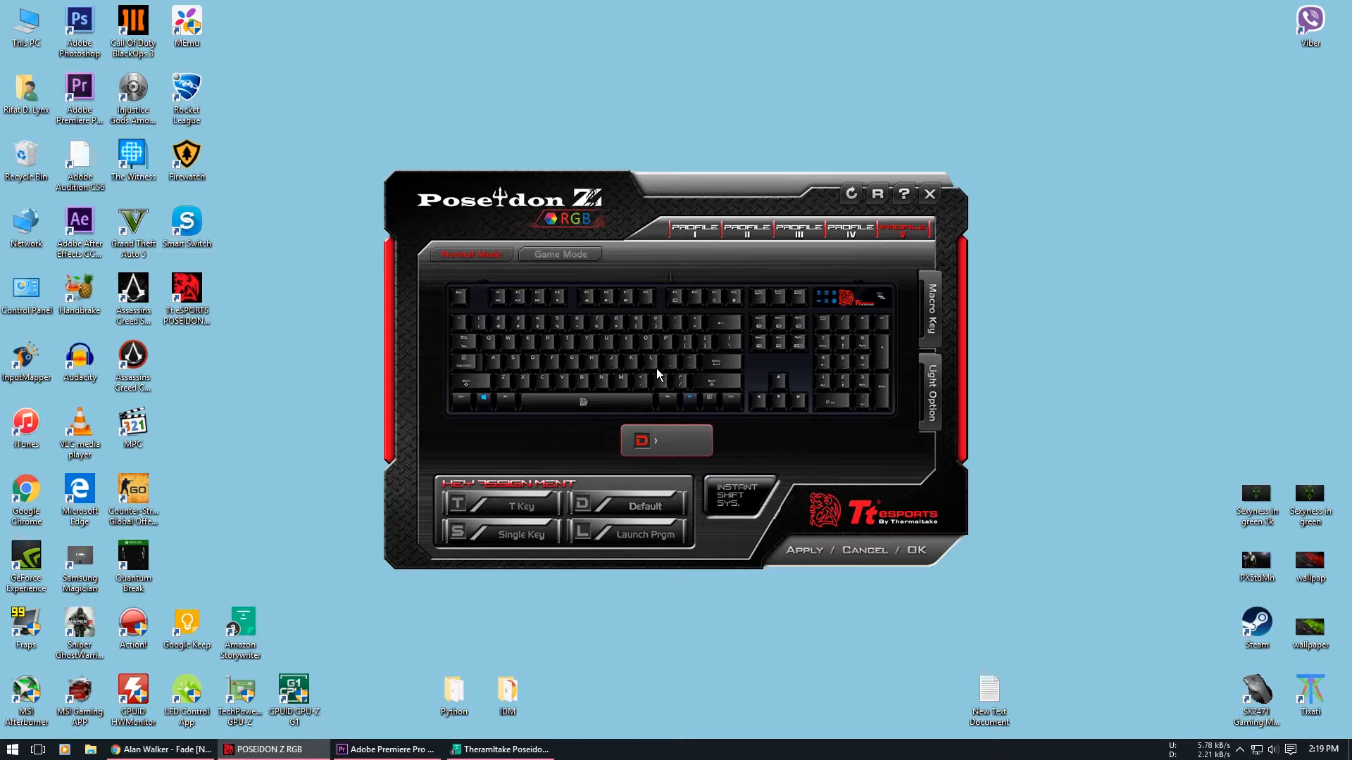
Step: Enter the lighting settings and start editing the fully lighted red effect
click(929, 393)
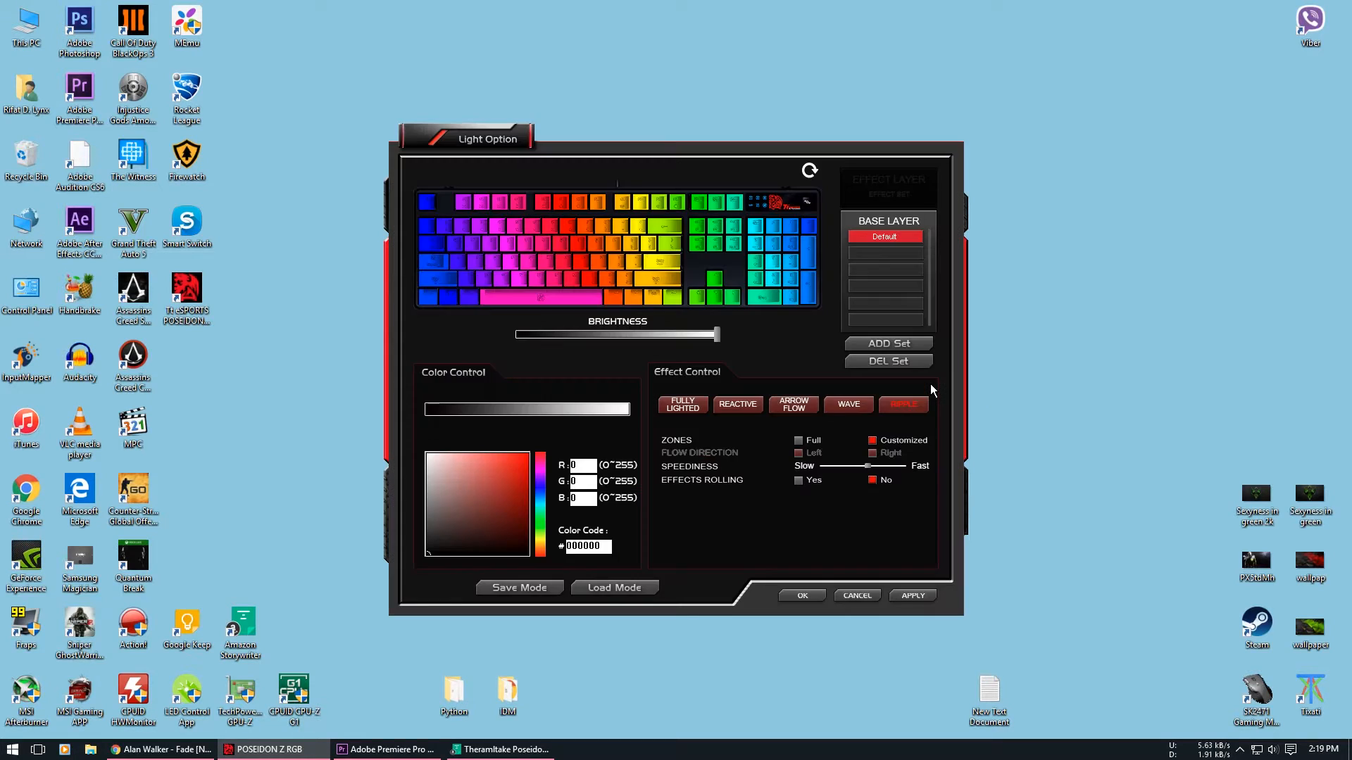
click(682, 406)
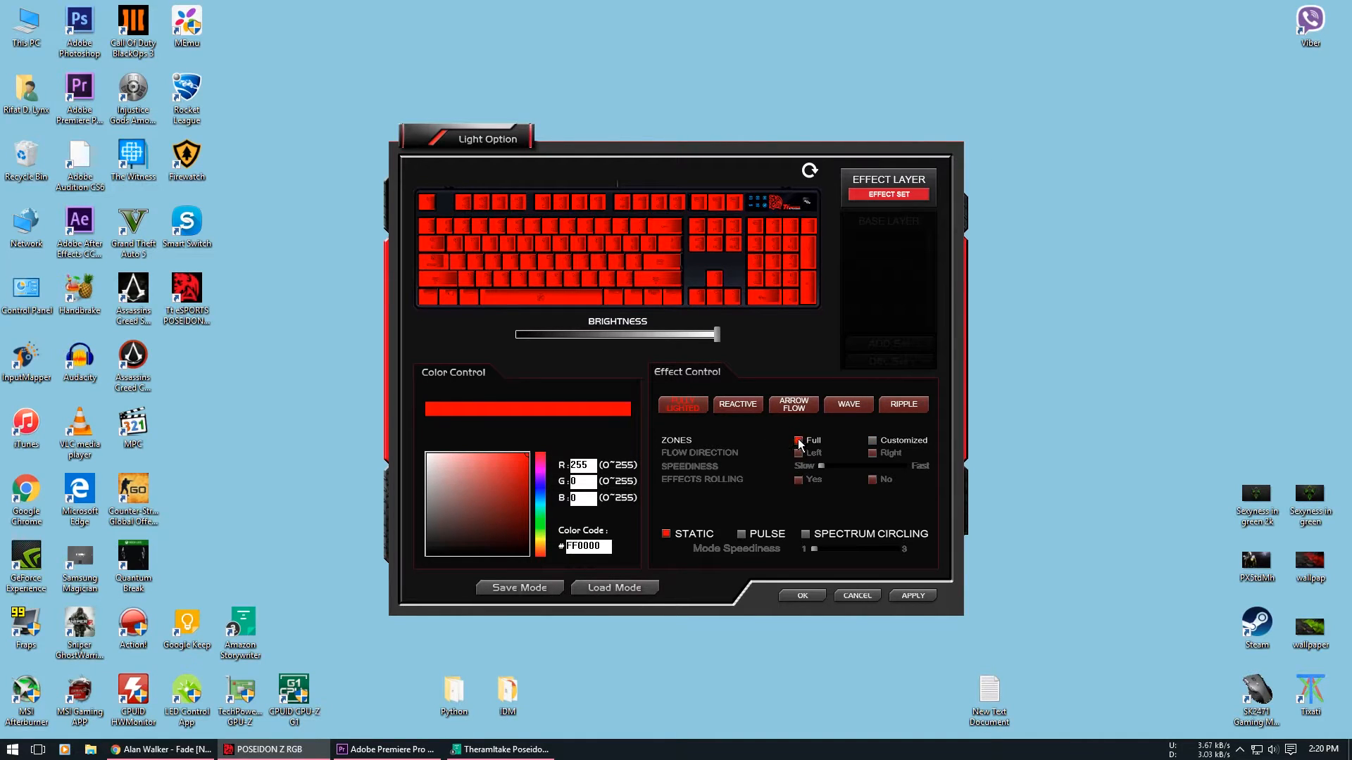
mouse_move(532, 496)
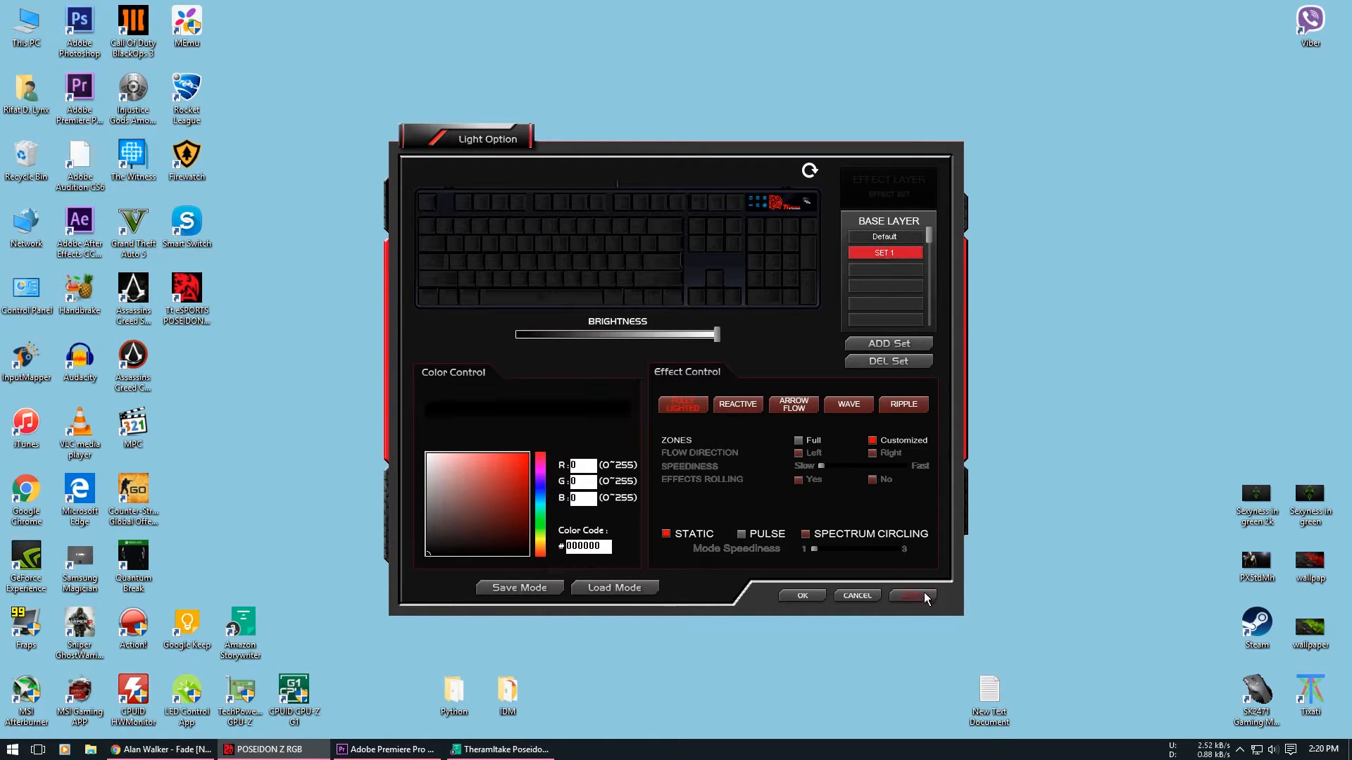
Step: Apply the base layer, then enter a new colour value to paint SET 1 key groups yellow, red and blue
click(911, 596)
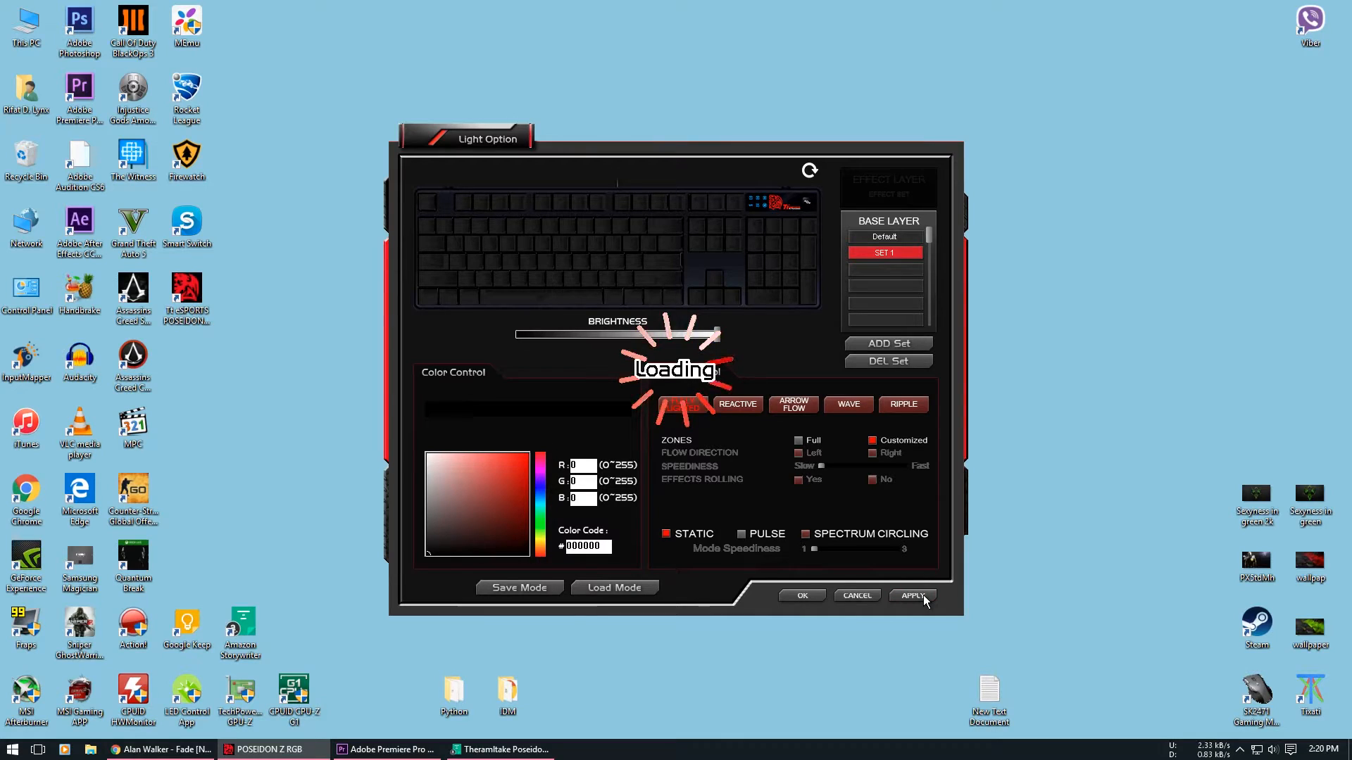
click(911, 596)
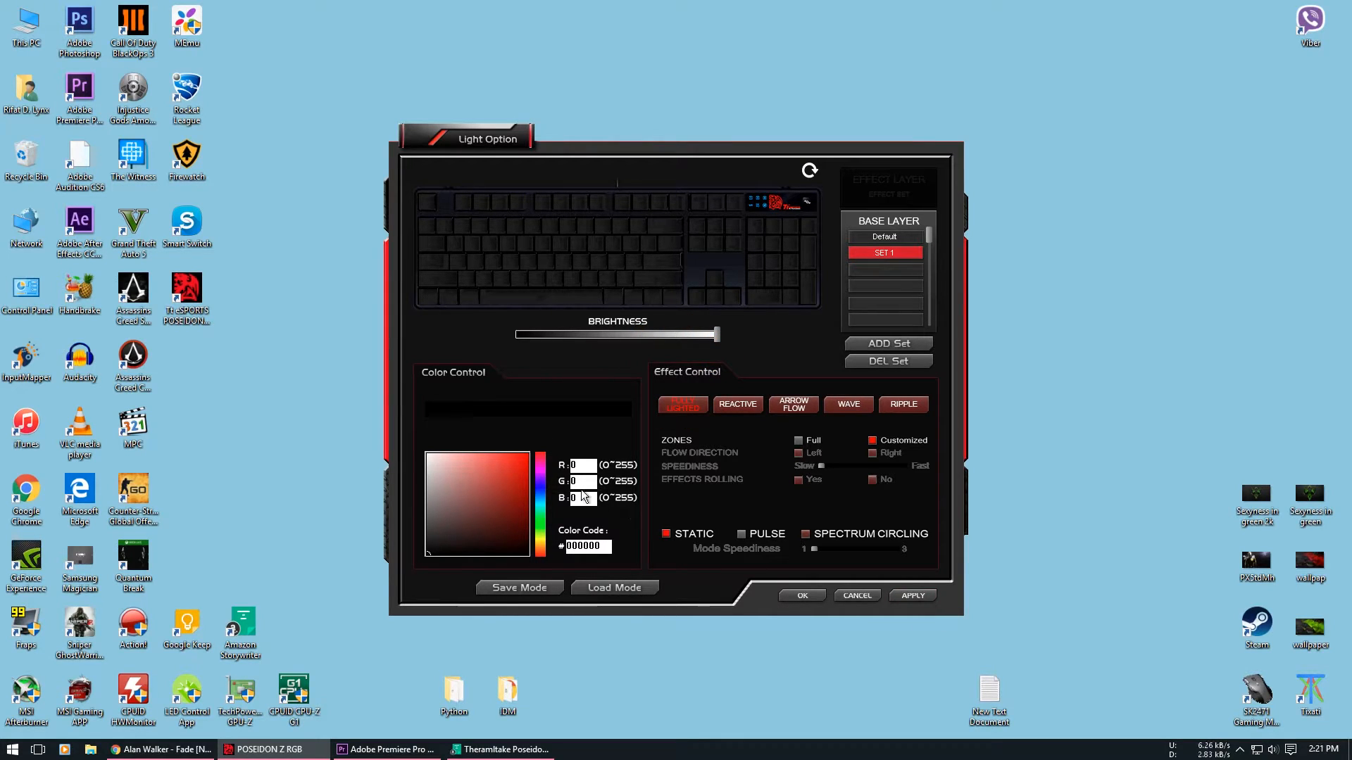
click(530, 470)
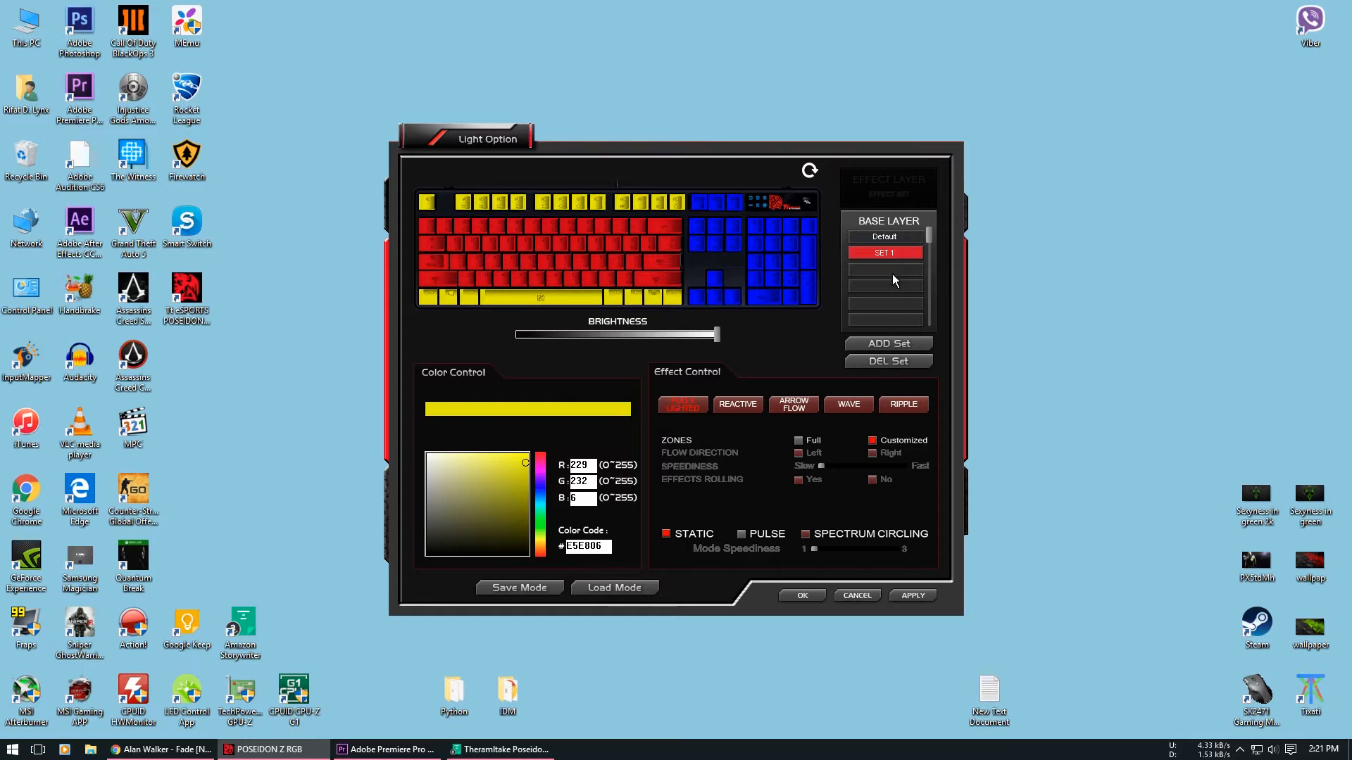
mouse_move(888, 324)
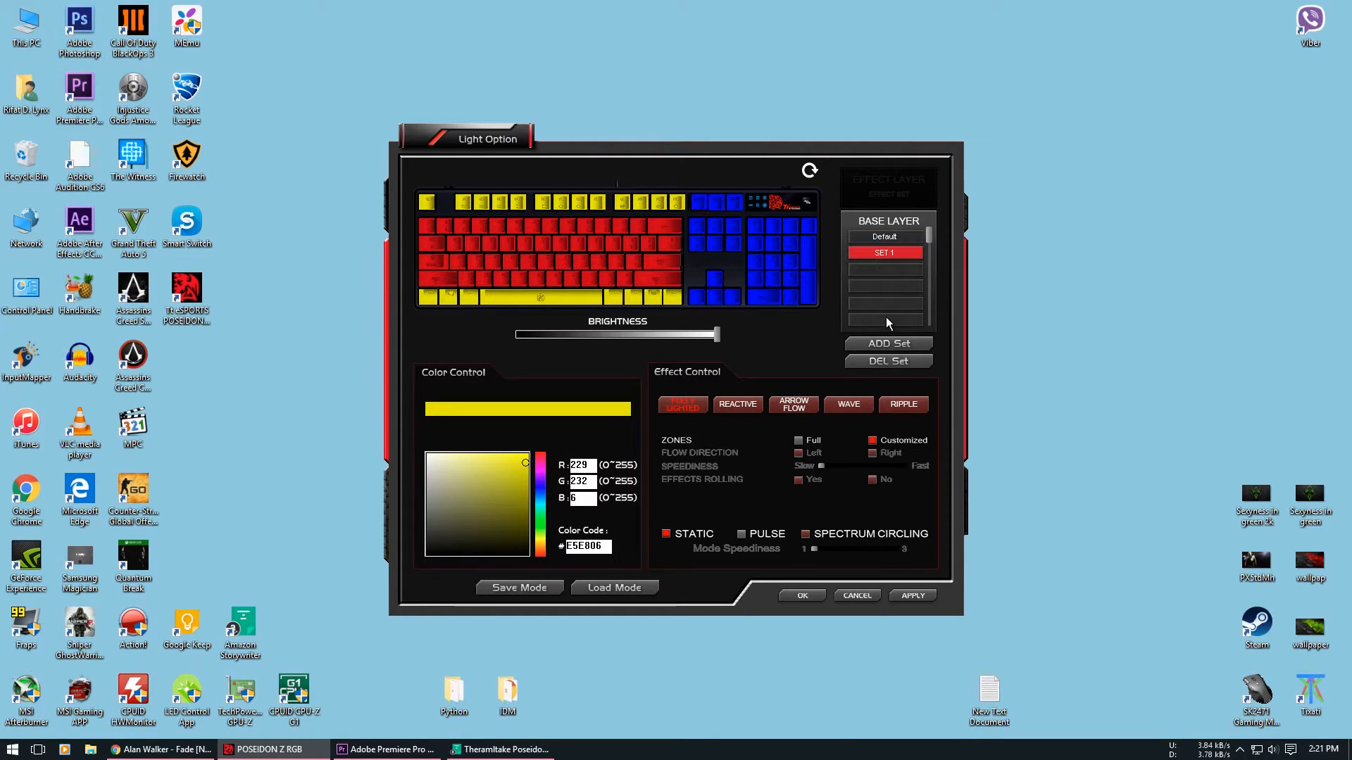
mouse_move(890, 287)
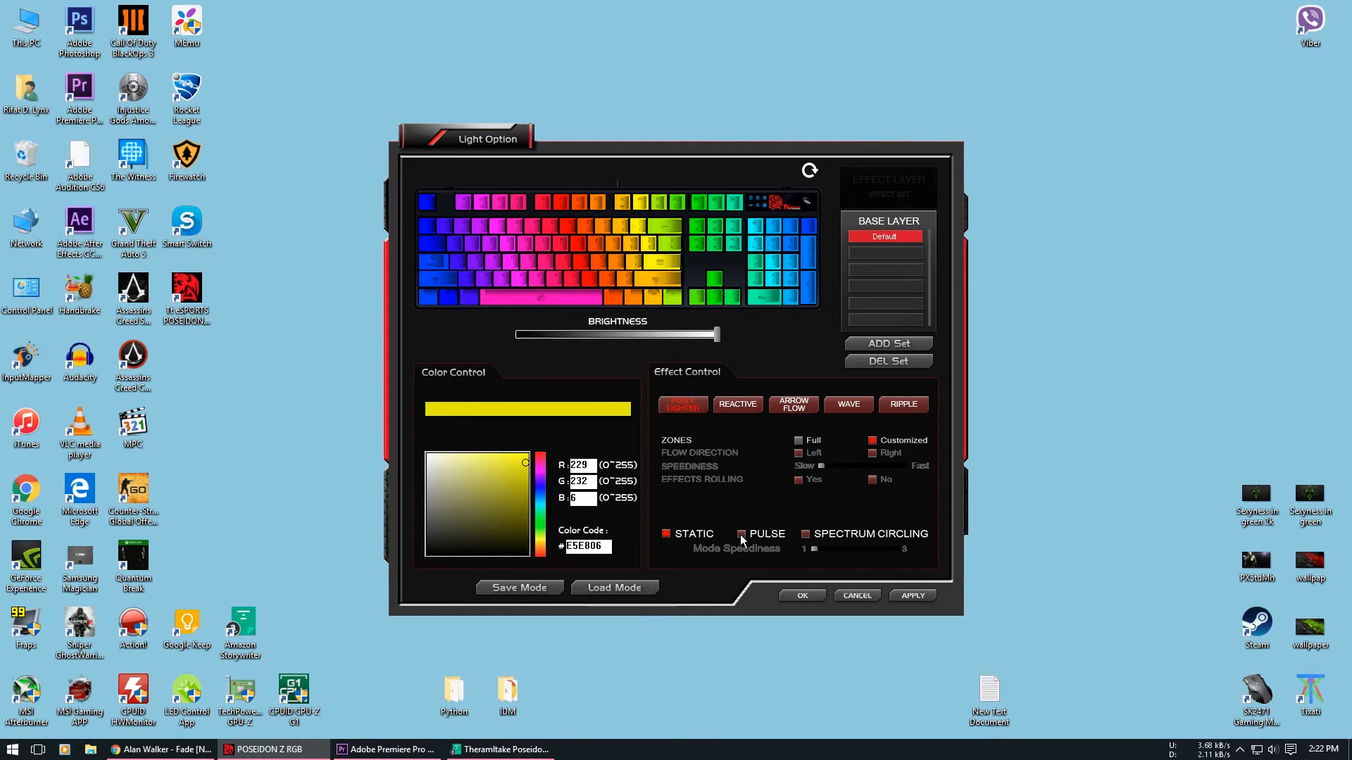
Step: Try the PULSE effect under Fully Lighted with Zones set to Full on the effect layer
click(742, 534)
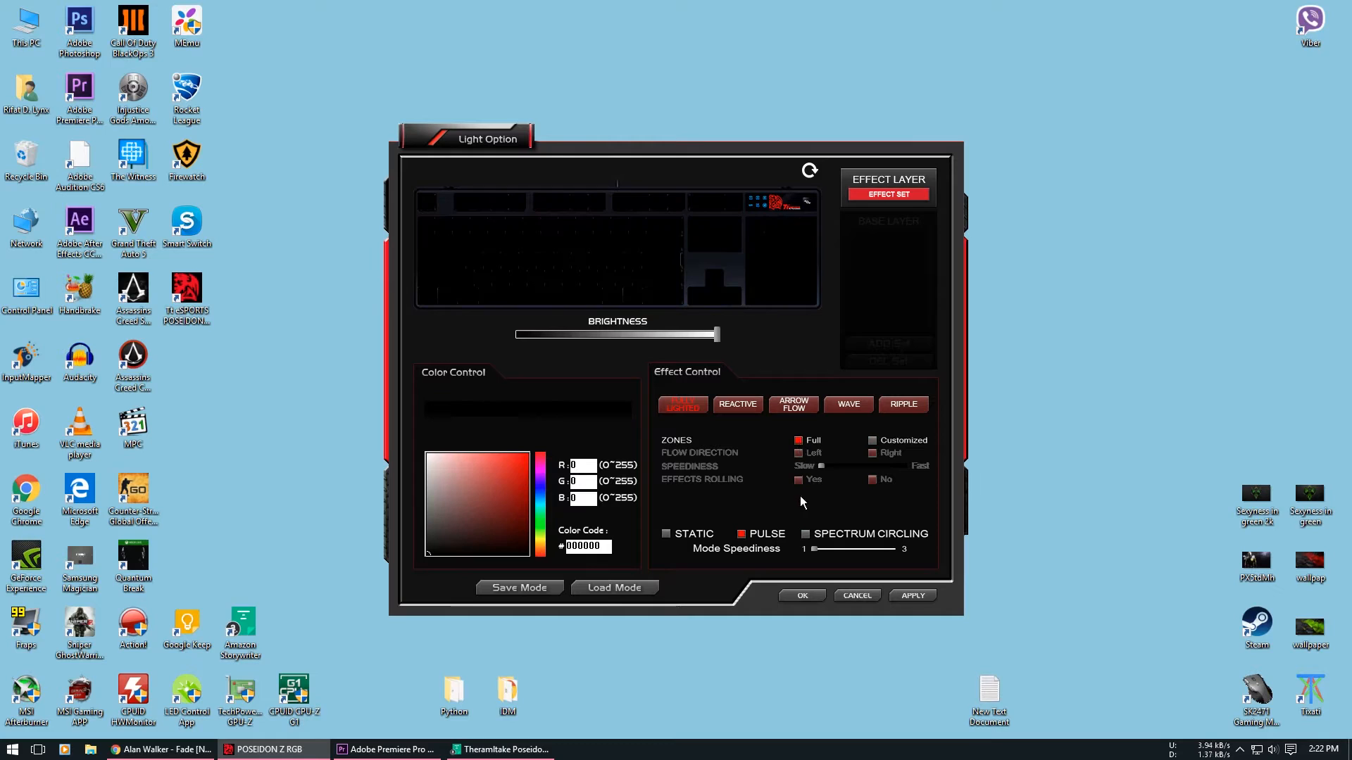
click(805, 534)
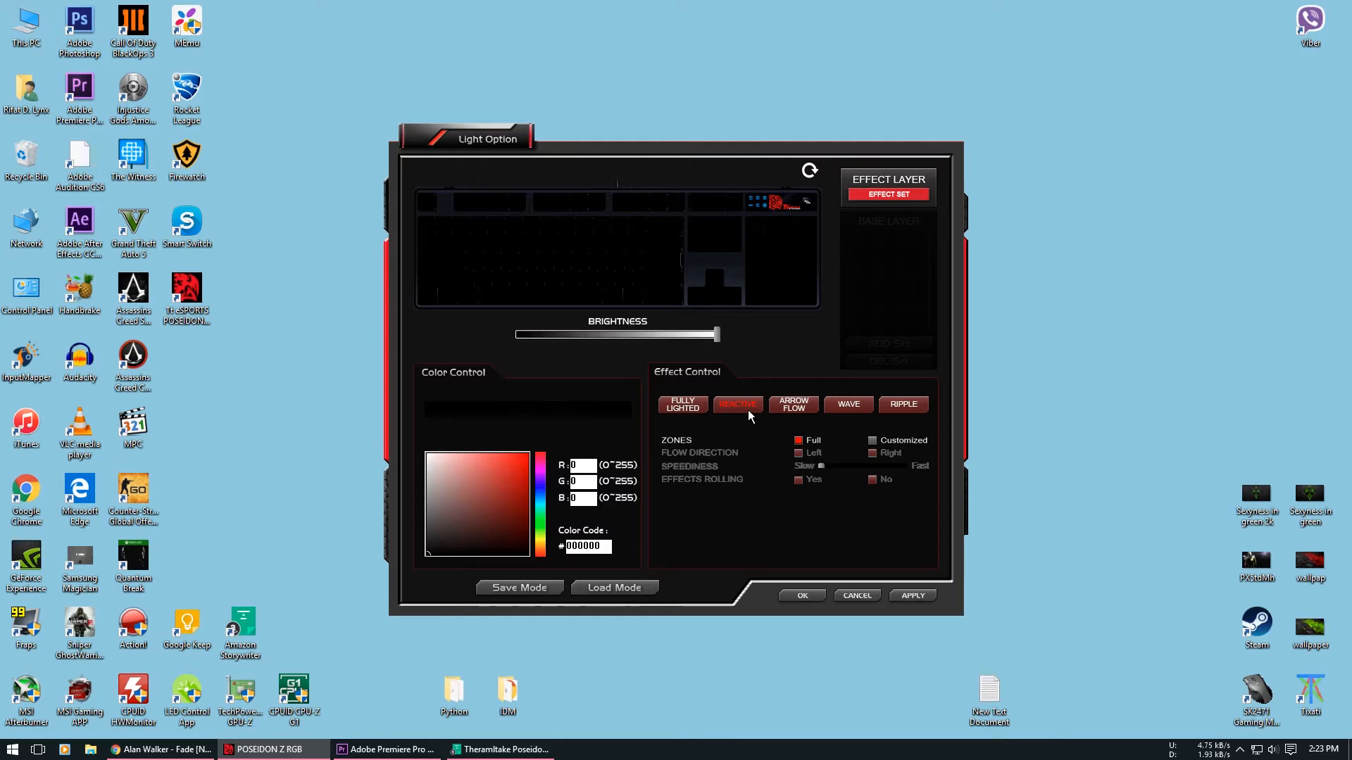
mouse_move(769, 431)
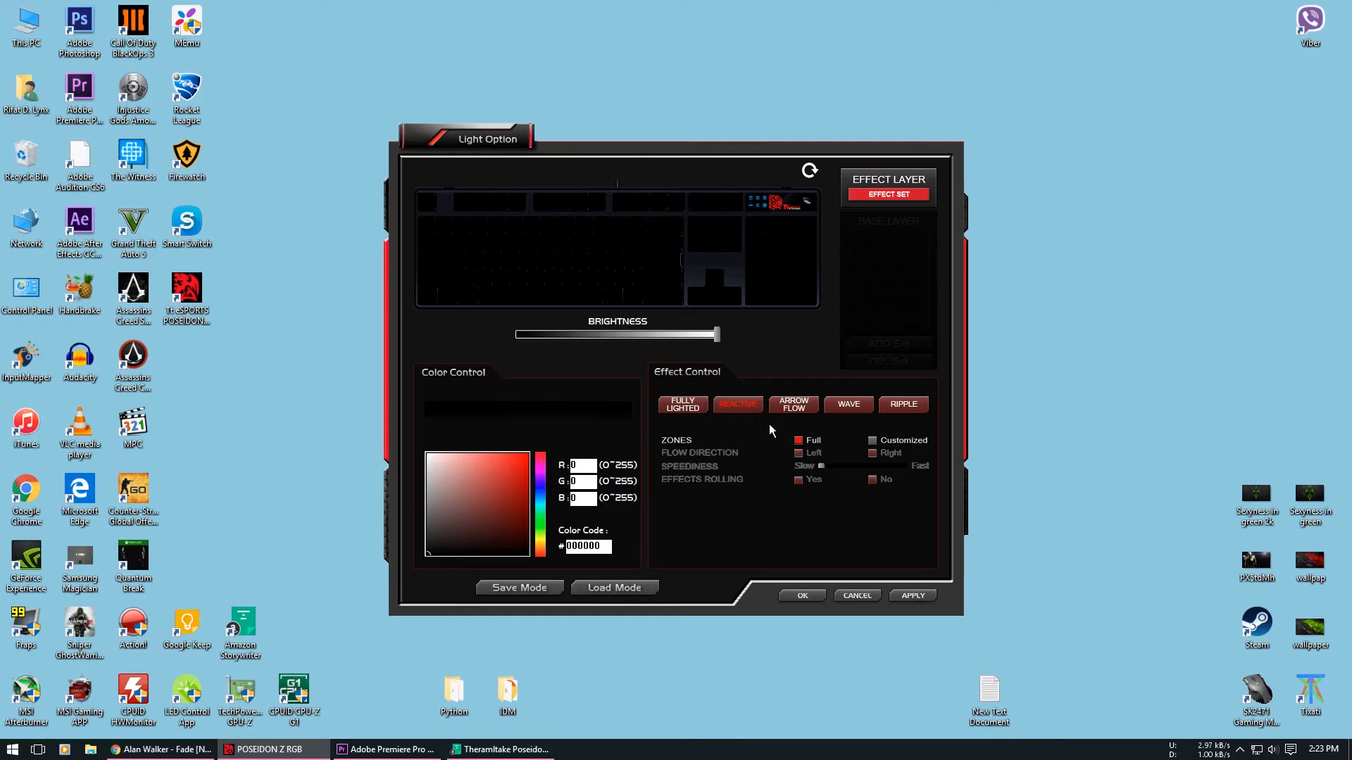
Step: Choose the REACTIVE effect, then move on to the arrow flow effect over base layer SET 1
click(525, 455)
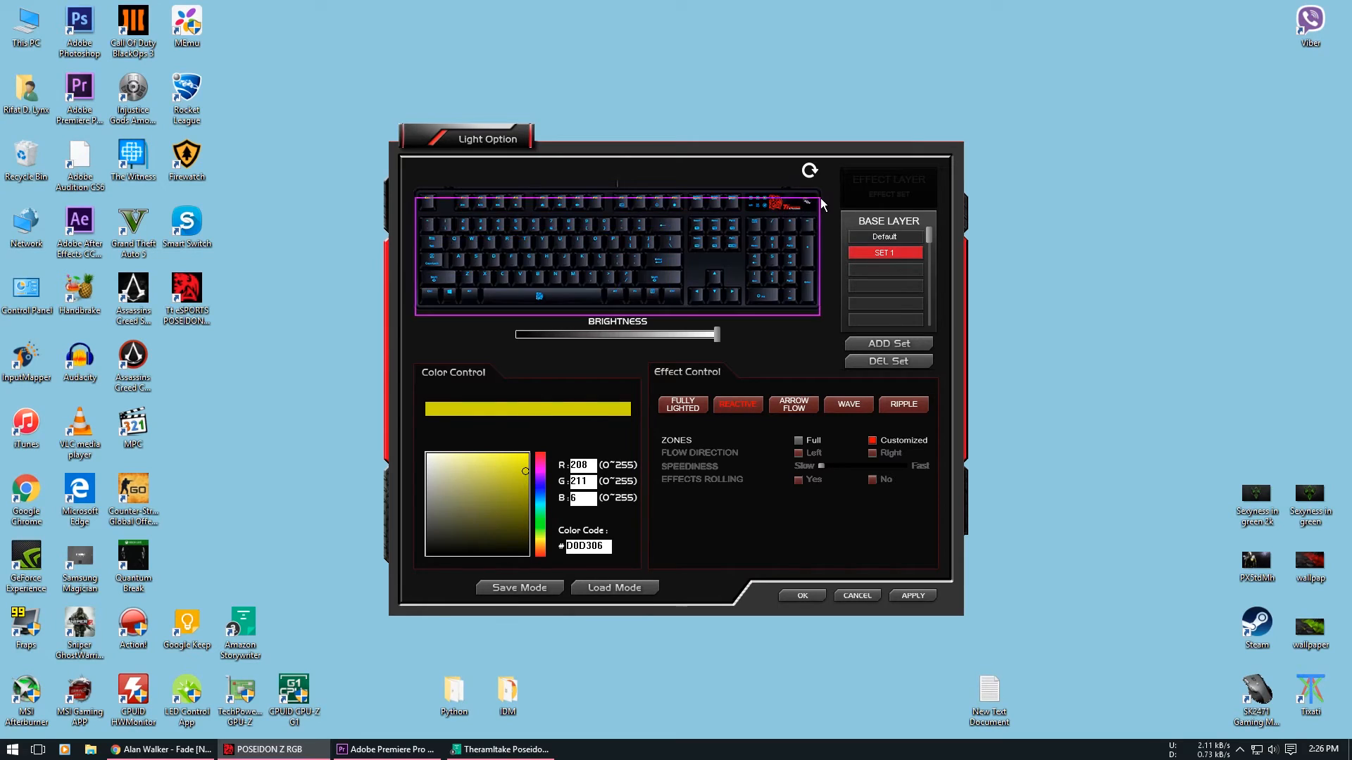
click(793, 404)
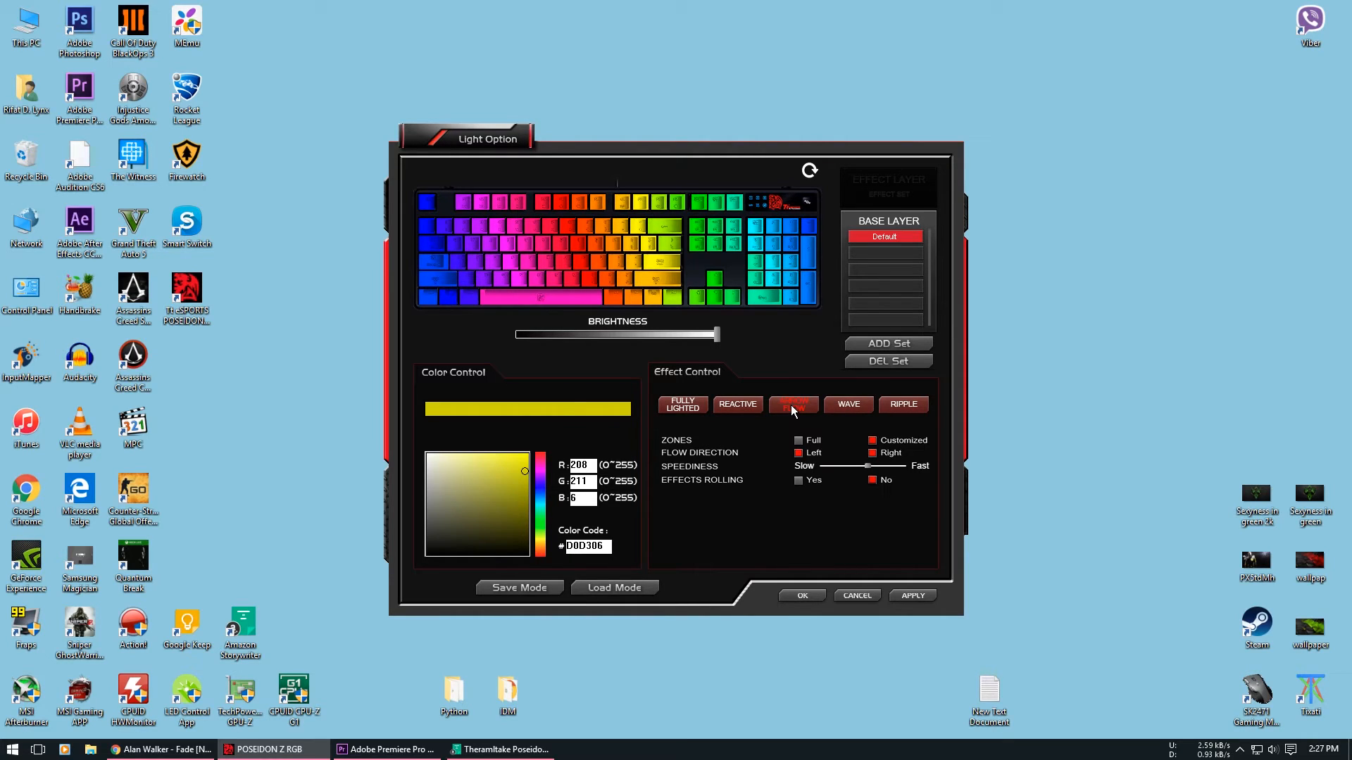
Step: Run ARROW FLOW leftward over the rainbow layer at a faster speed with effects rolling off, and apply it
click(791, 404)
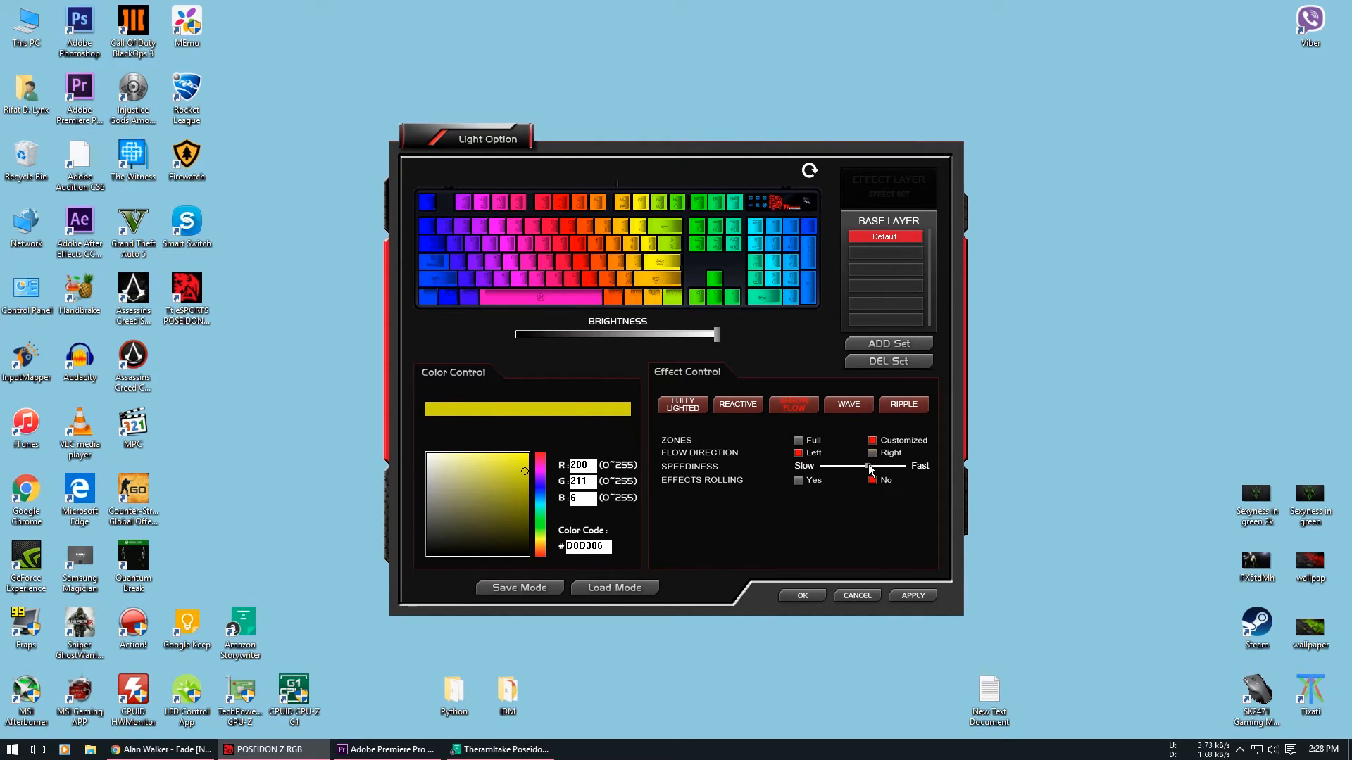
drag(866, 466, 884, 471)
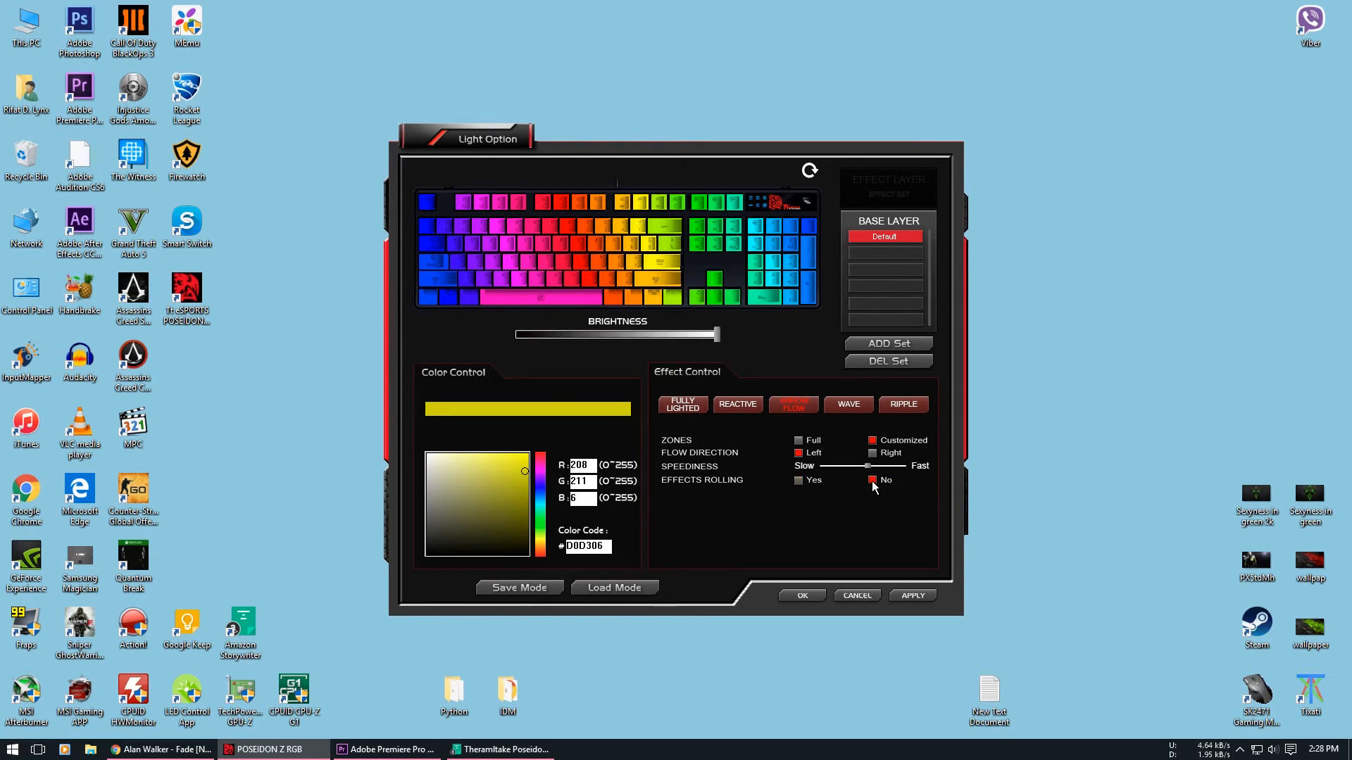
mouse_move(849, 551)
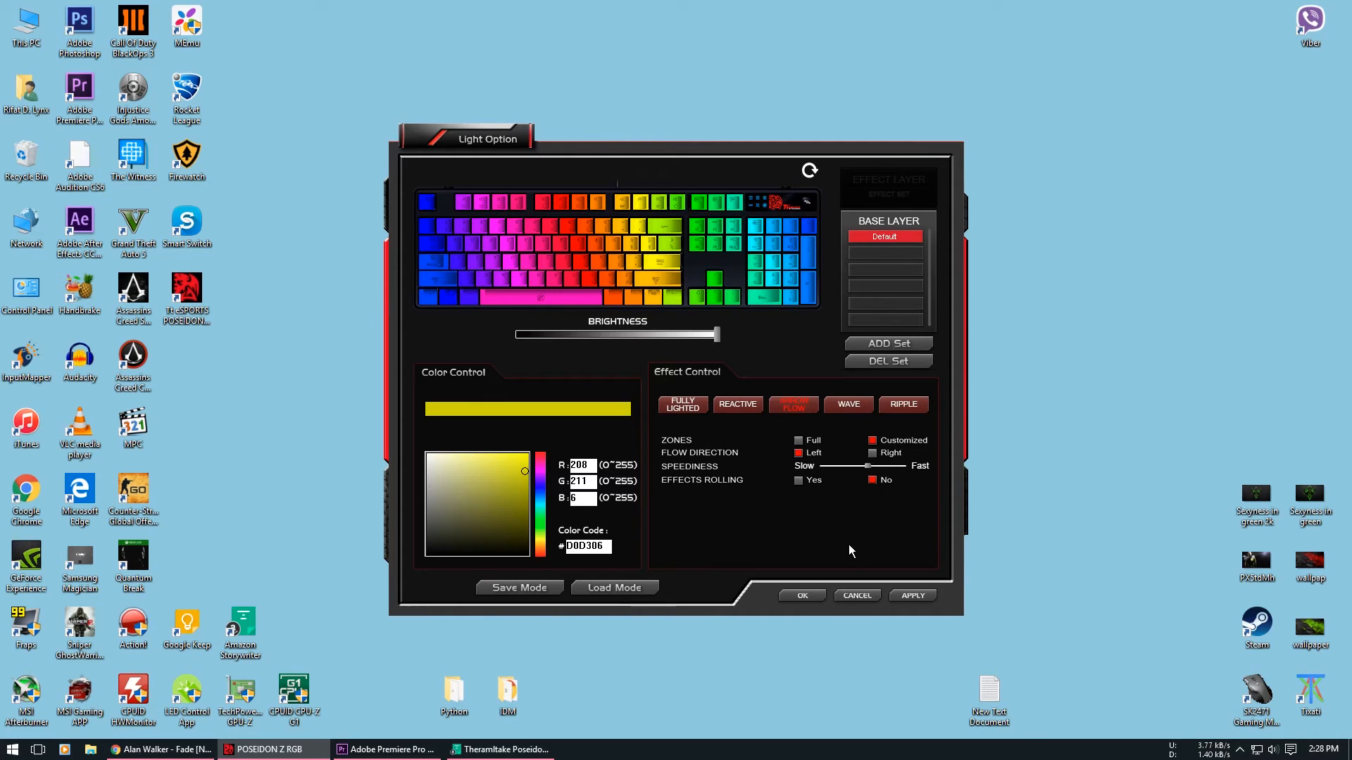
click(911, 596)
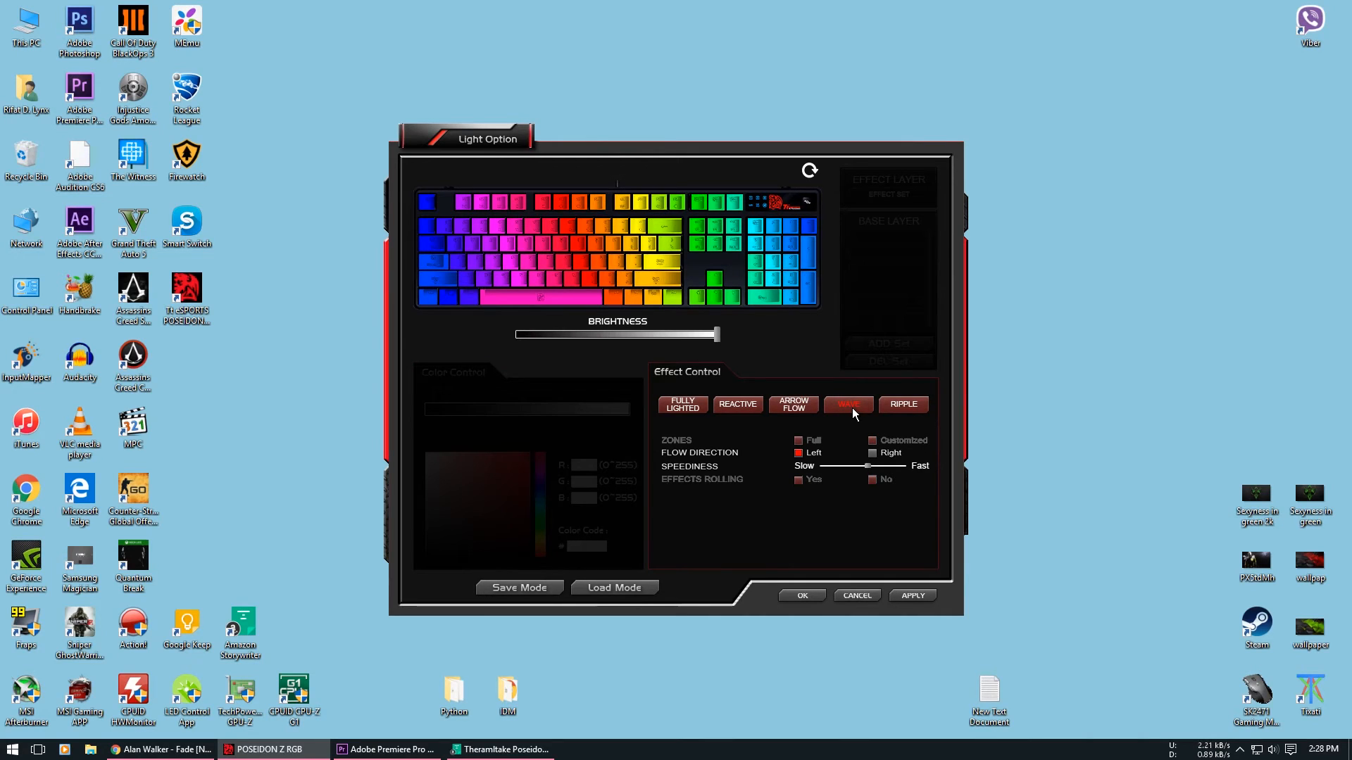
mouse_move(843, 419)
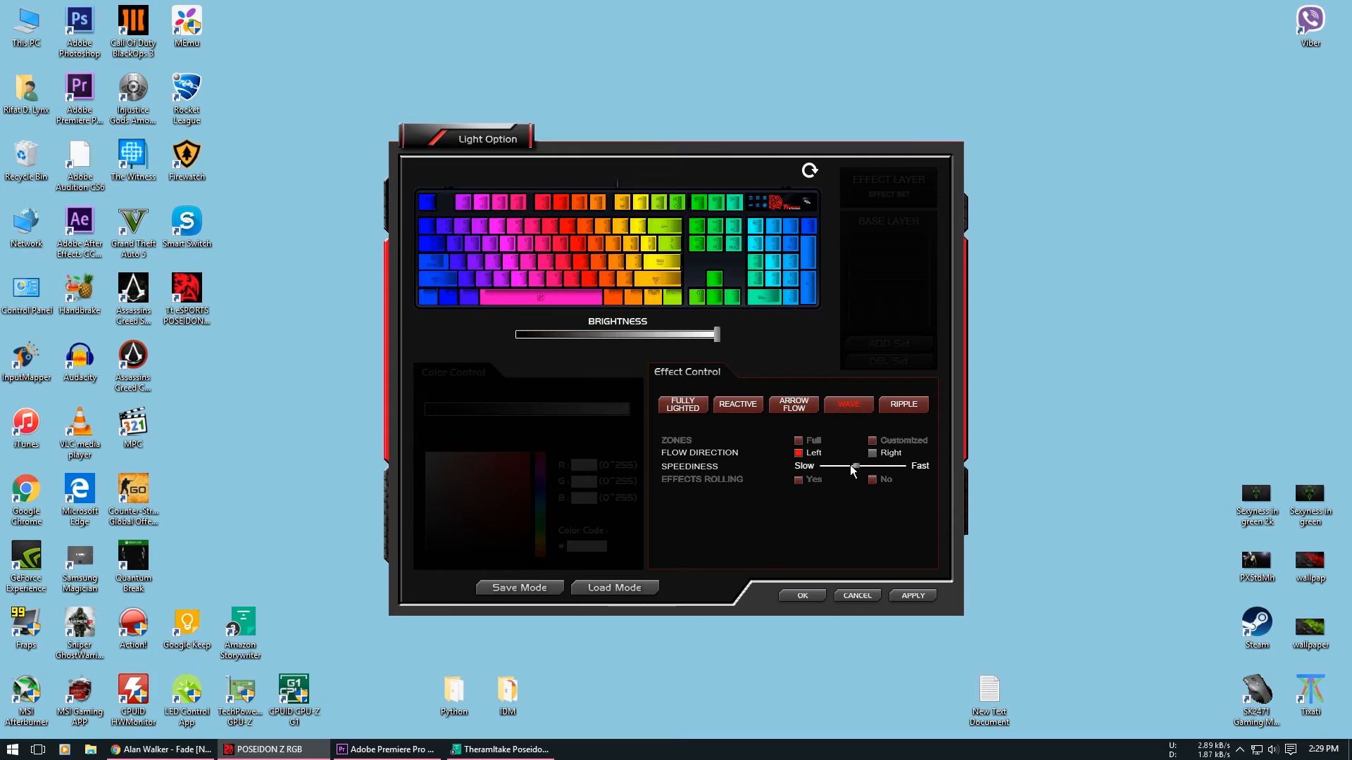
Step: Turn the WAVE effect's Speediness slider down toward Slow, still flowing left
drag(853, 467, 897, 467)
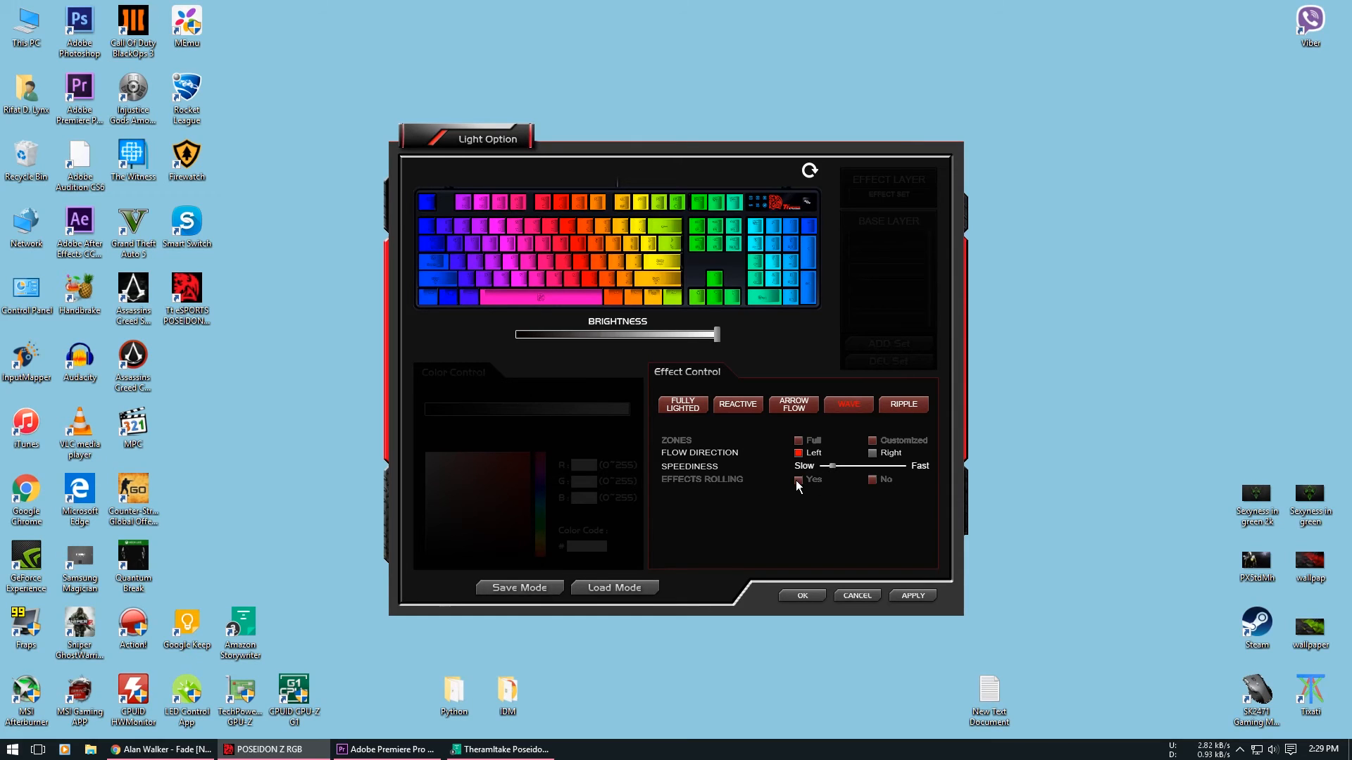
mouse_move(908, 428)
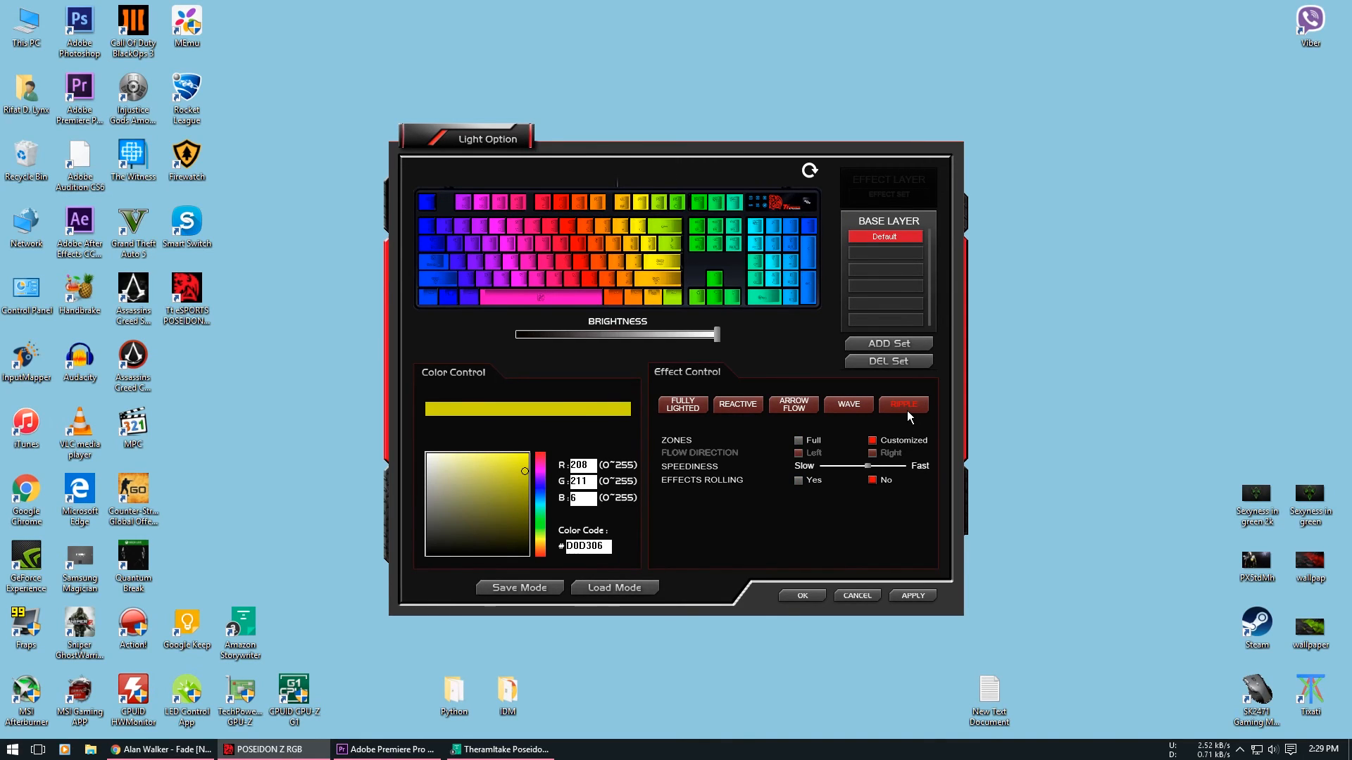
mouse_move(824, 447)
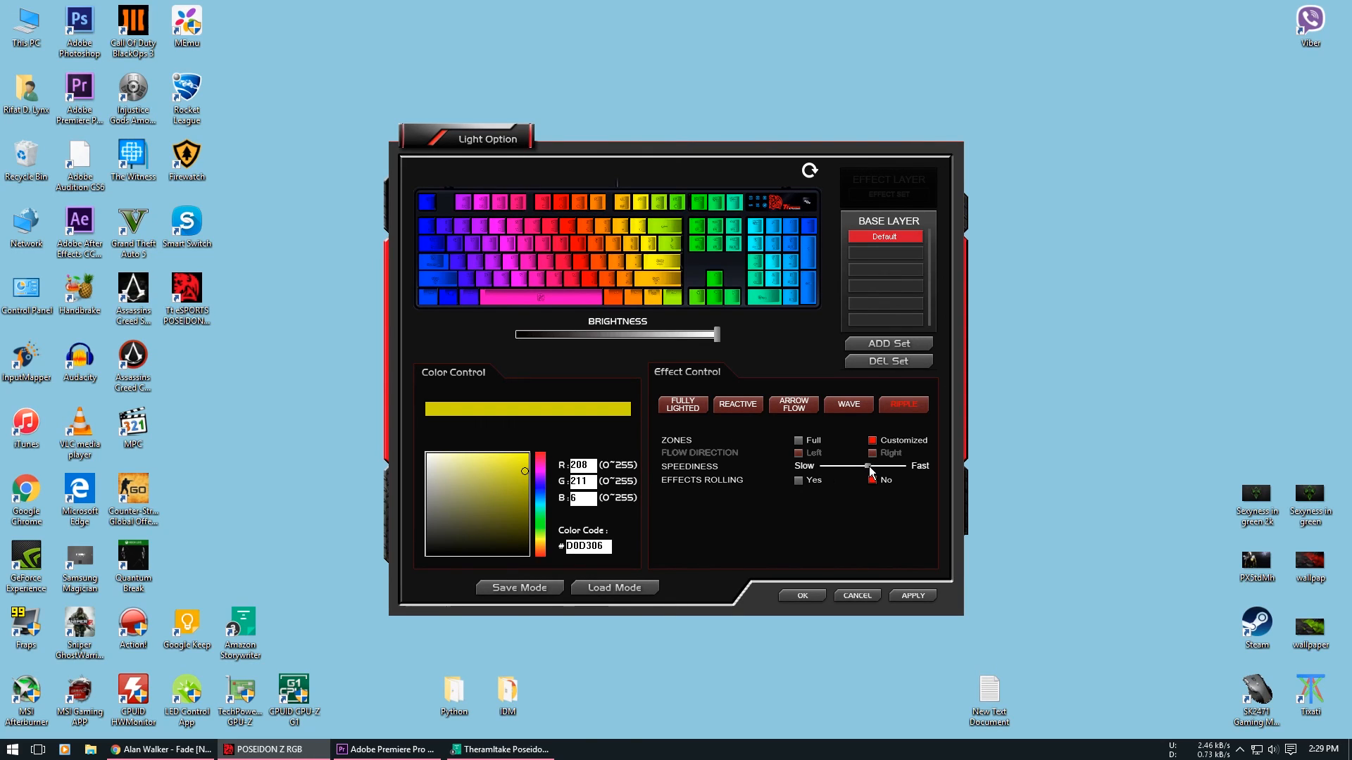
Step: Toggle Effects Rolling Yes then back to No and apply the RIPPLE effect to the keyboard
click(797, 480)
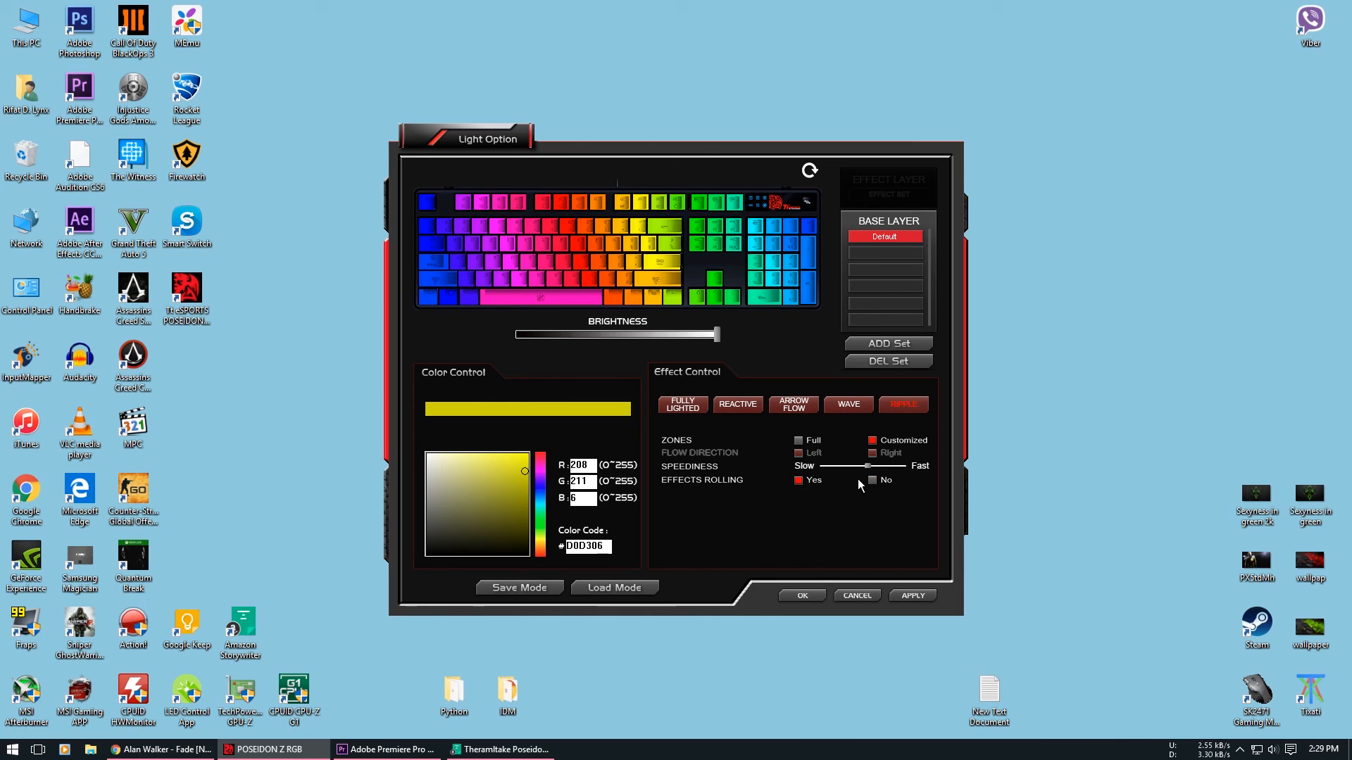
click(873, 480)
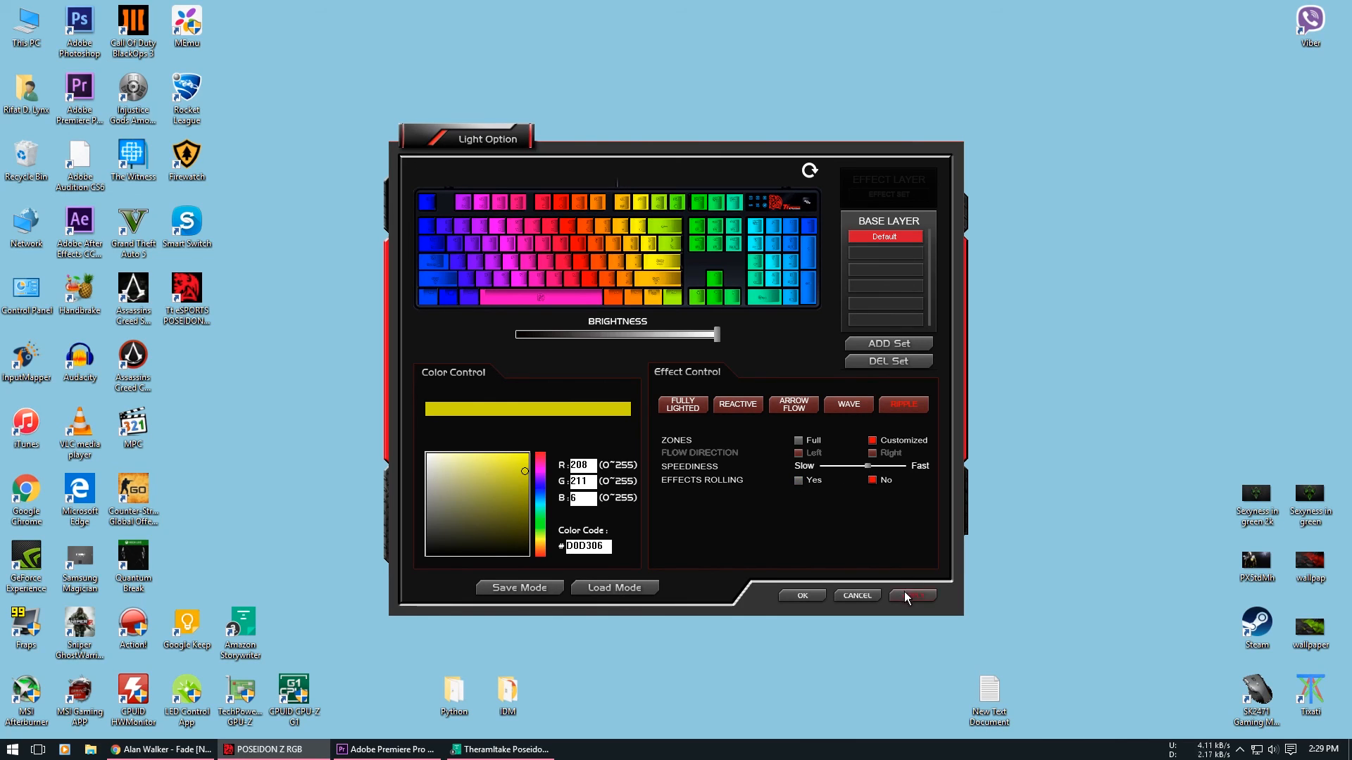
click(911, 594)
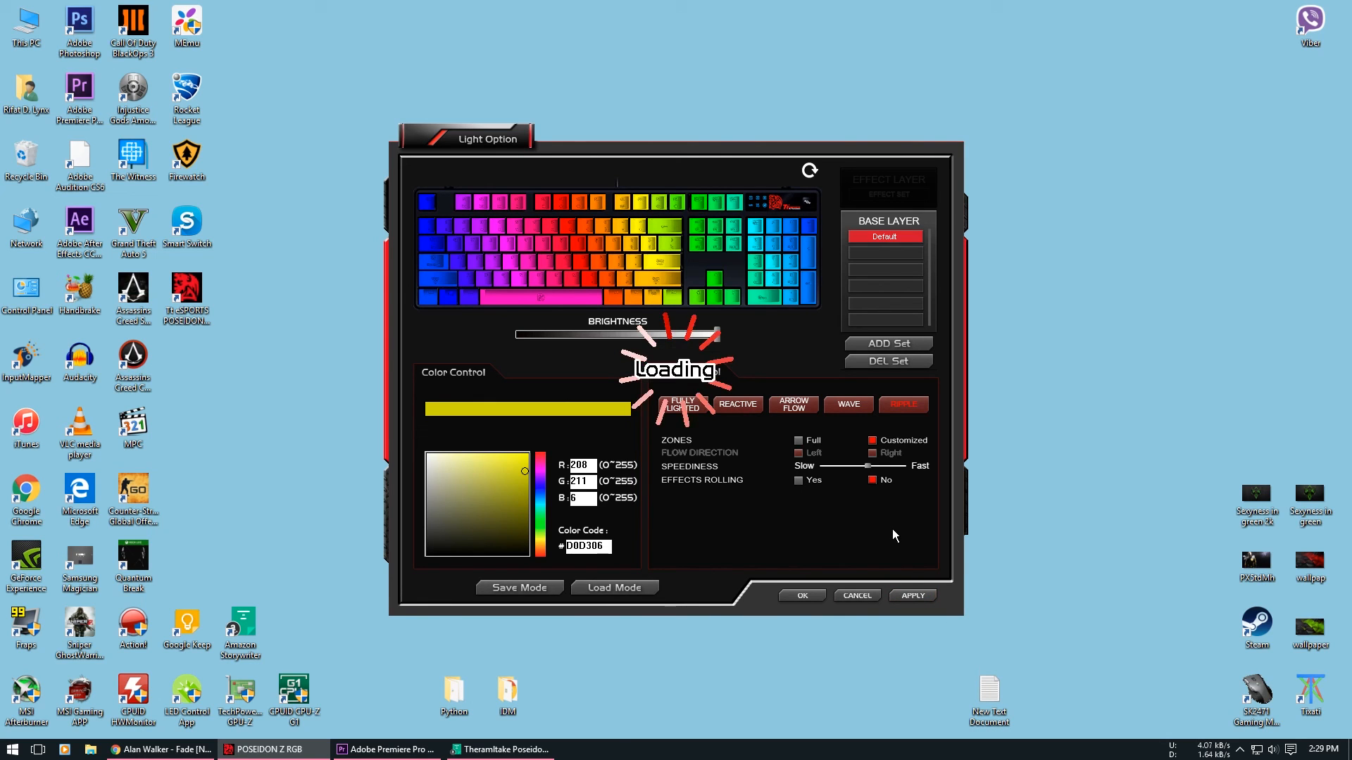